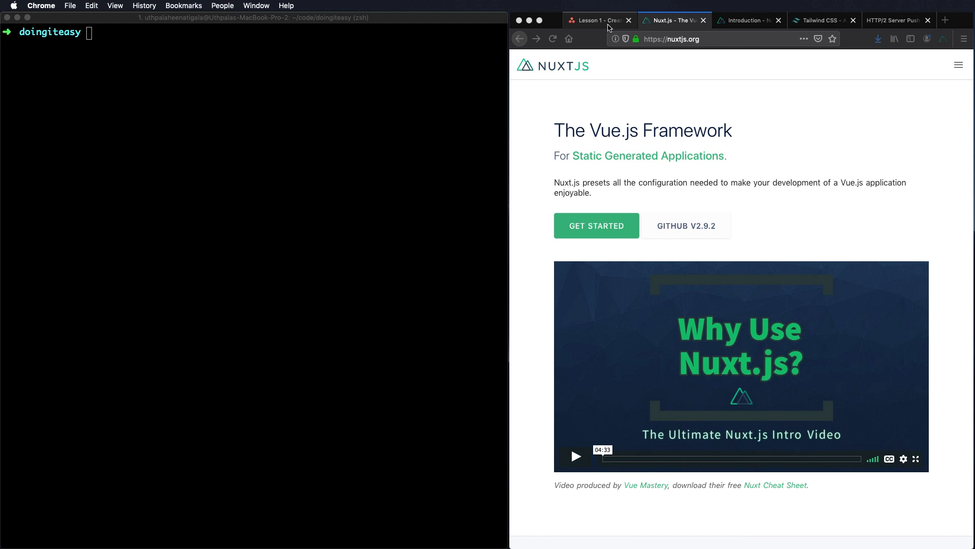
# Step: Bring up the Nuxt.js installation guide and scroll to the create-nuxt-app command
pyautogui.click(597, 20)
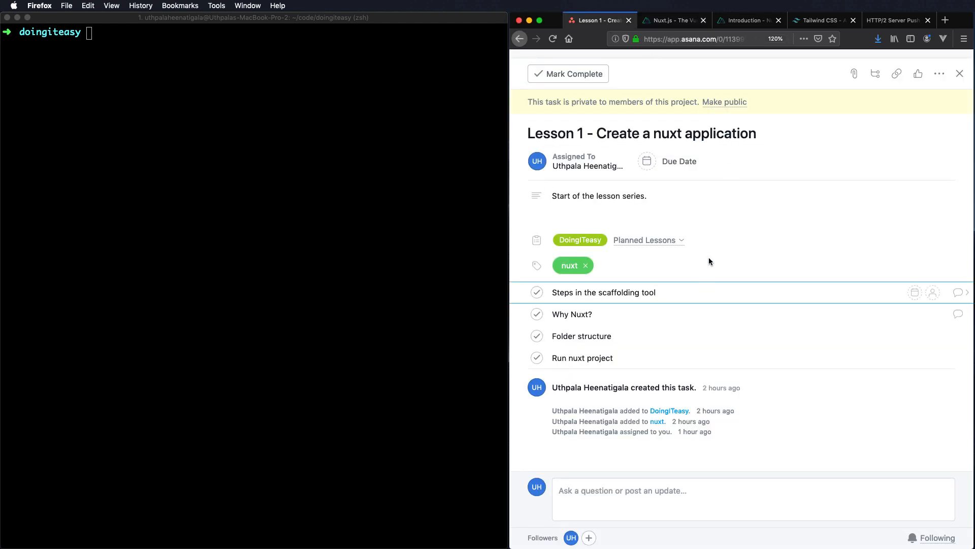
pyautogui.click(749, 20)
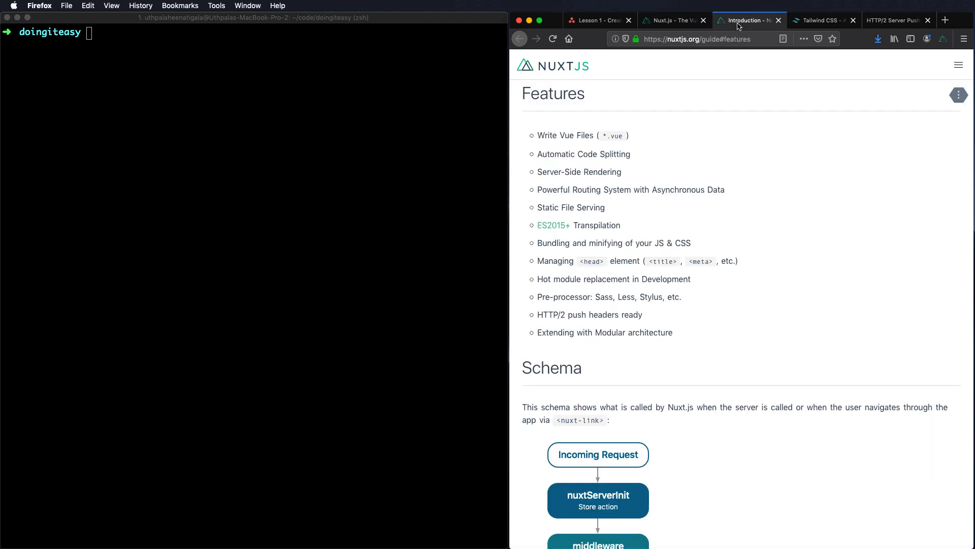
pyautogui.click(675, 20)
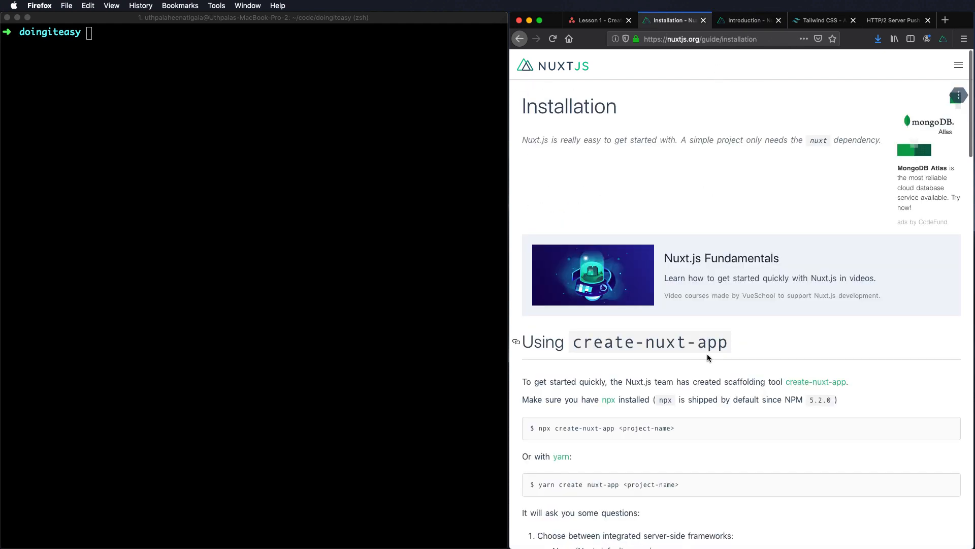
pyautogui.scroll(-3)
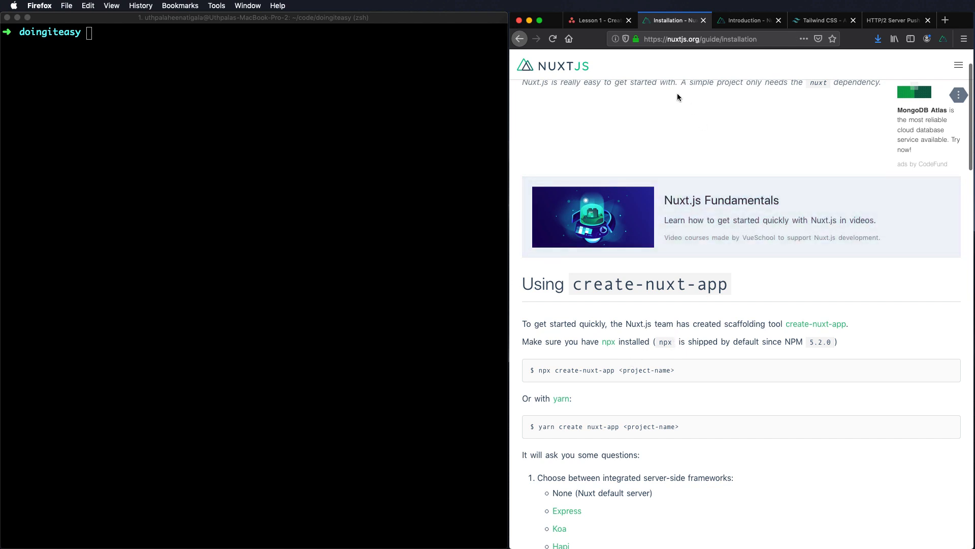
# Step: Compare the Asana Lesson 1 subtopics against the installation guide, ending on the guide
pyautogui.click(598, 20)
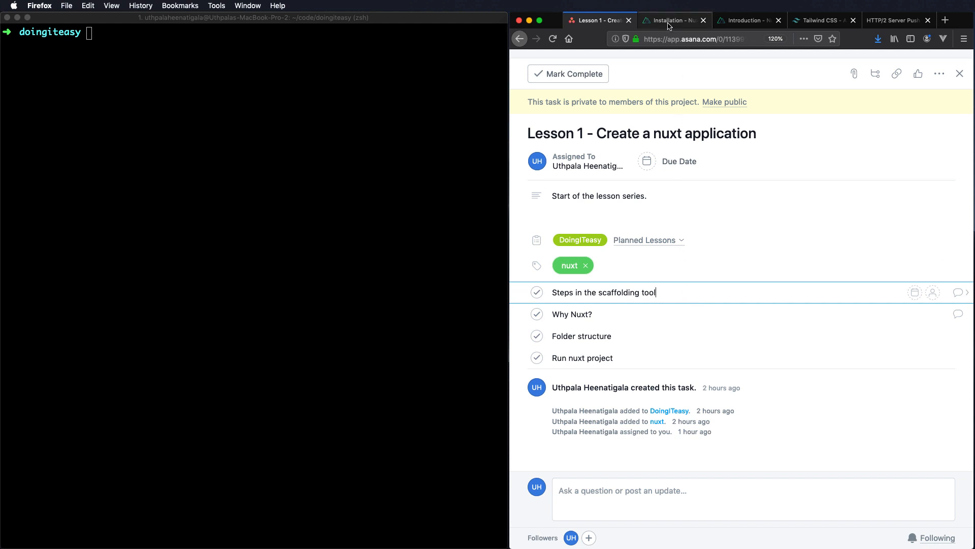
pyautogui.click(673, 20)
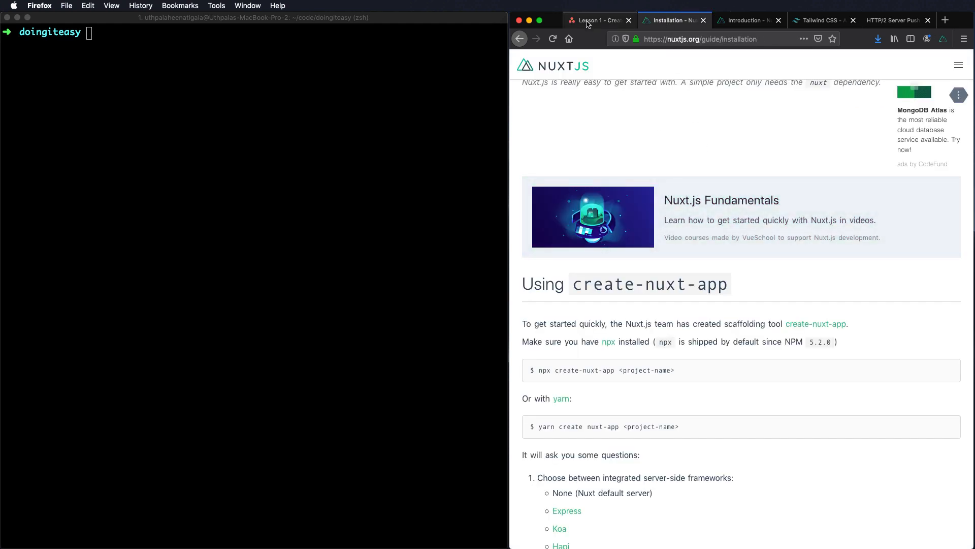
pyautogui.click(597, 20)
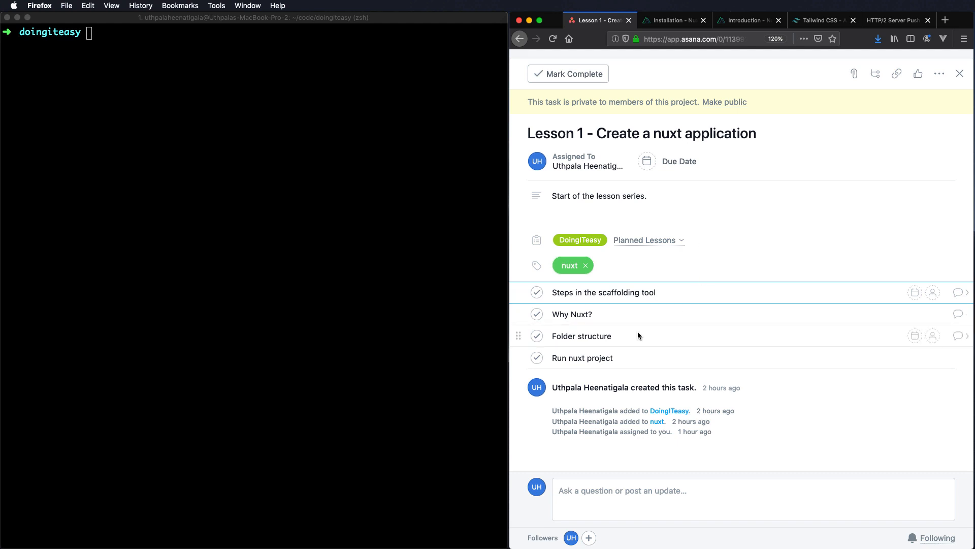
pyautogui.moveTo(642, 345)
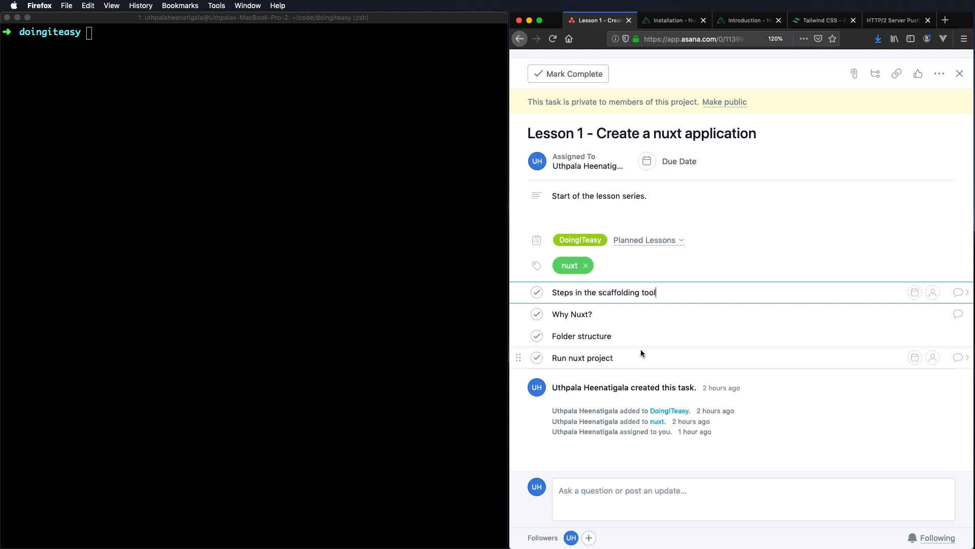
pyautogui.click(675, 20)
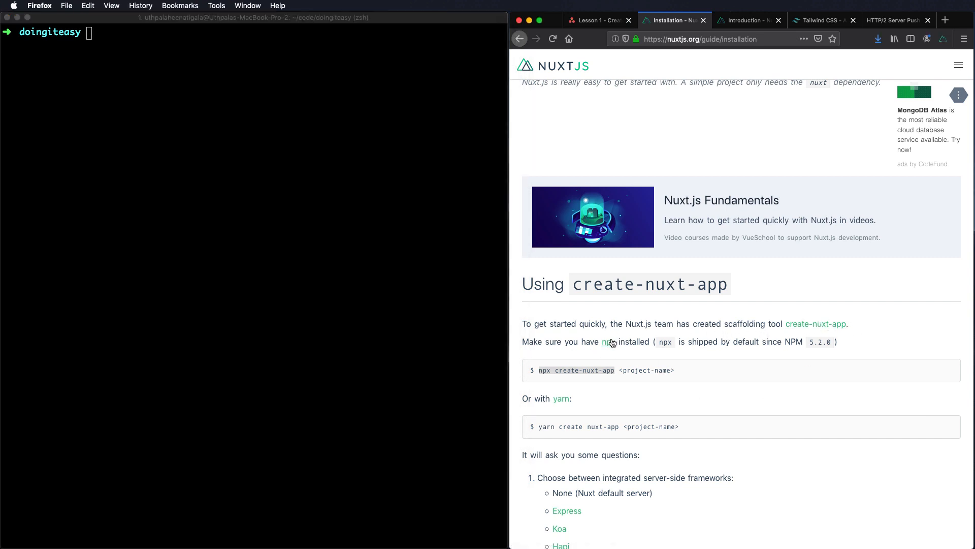
pyautogui.moveTo(242, 253)
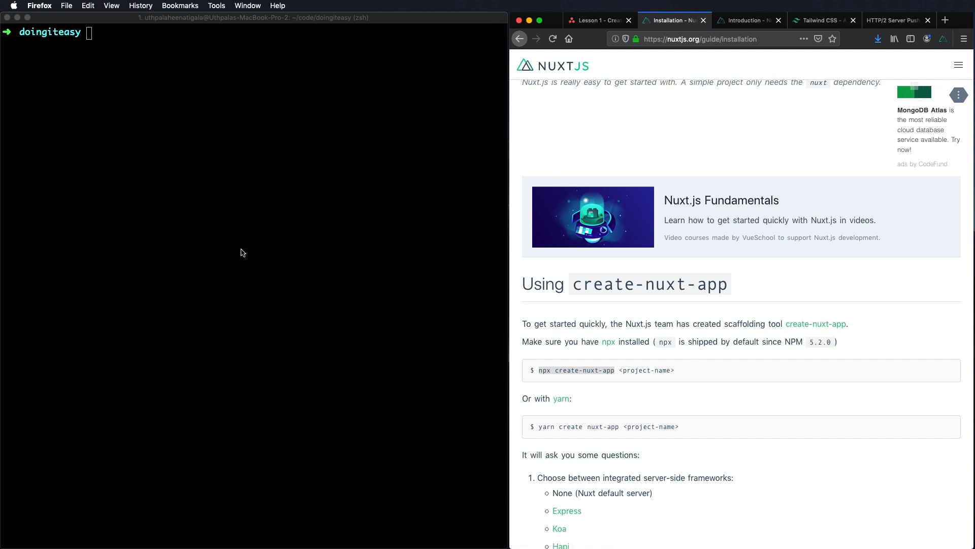
# Step: Check the installed npm version (6.11.3) with npm --version
pyautogui.write('npm')
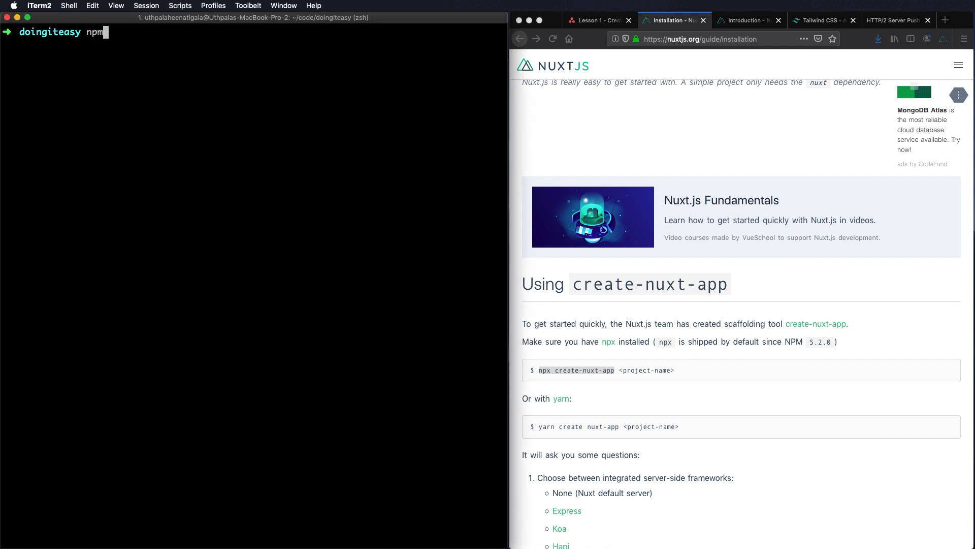
pyautogui.write('--version')
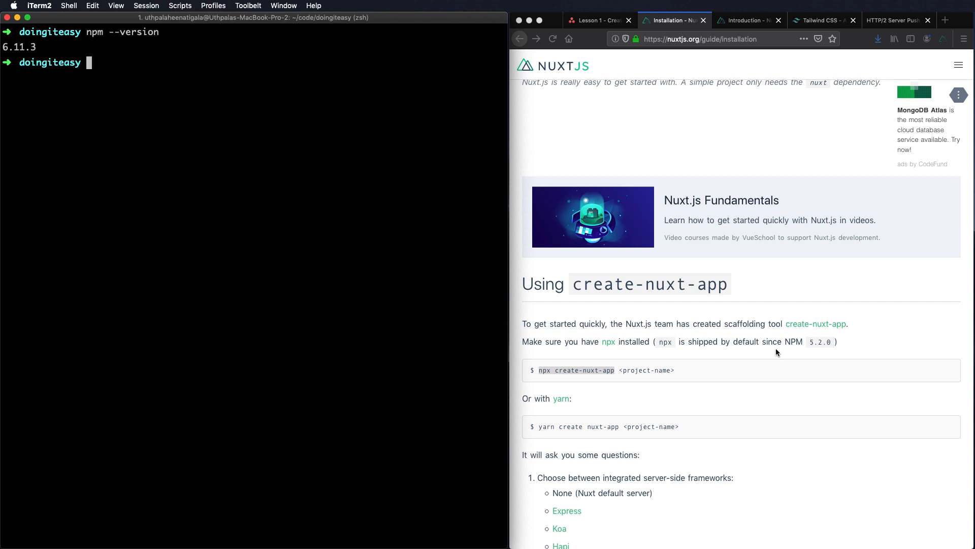
pyautogui.moveTo(654, 342)
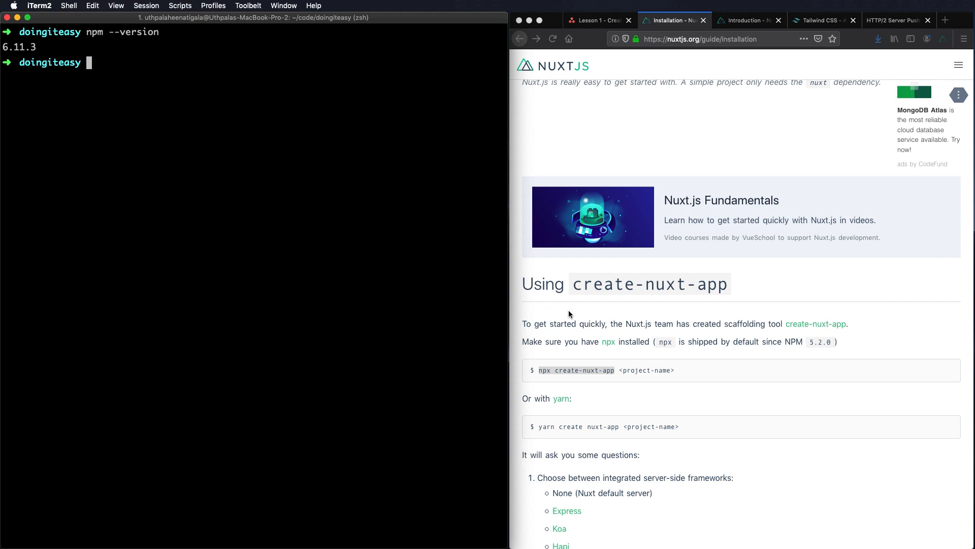
pyautogui.moveTo(600, 348)
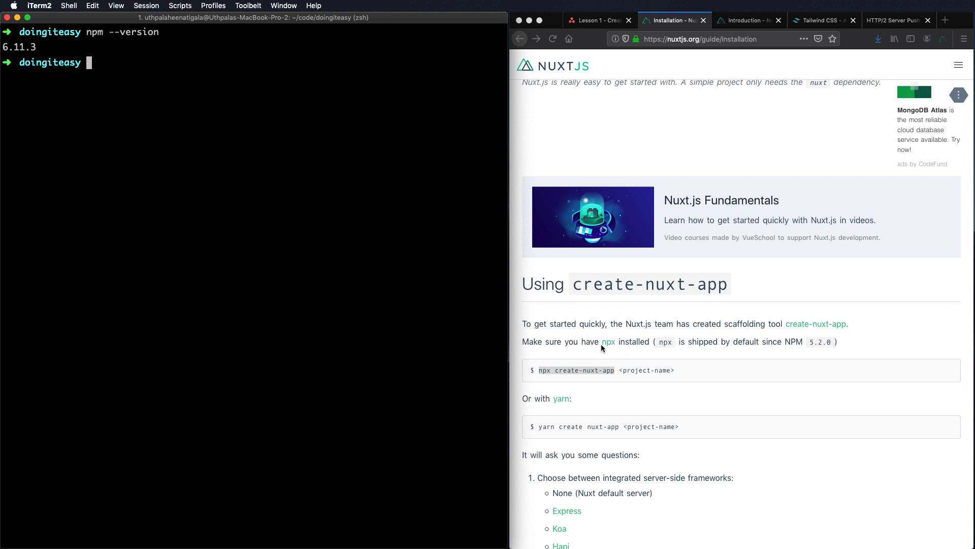
pyautogui.moveTo(609, 349)
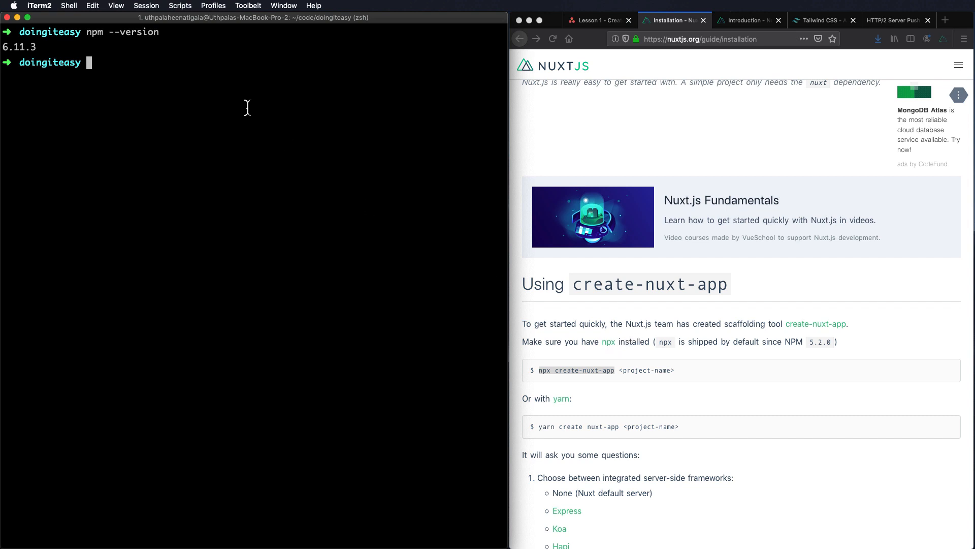
# Step: Start scaffolding the nuxt-series project with npx create-nuxt-app
pyautogui.write('npx')
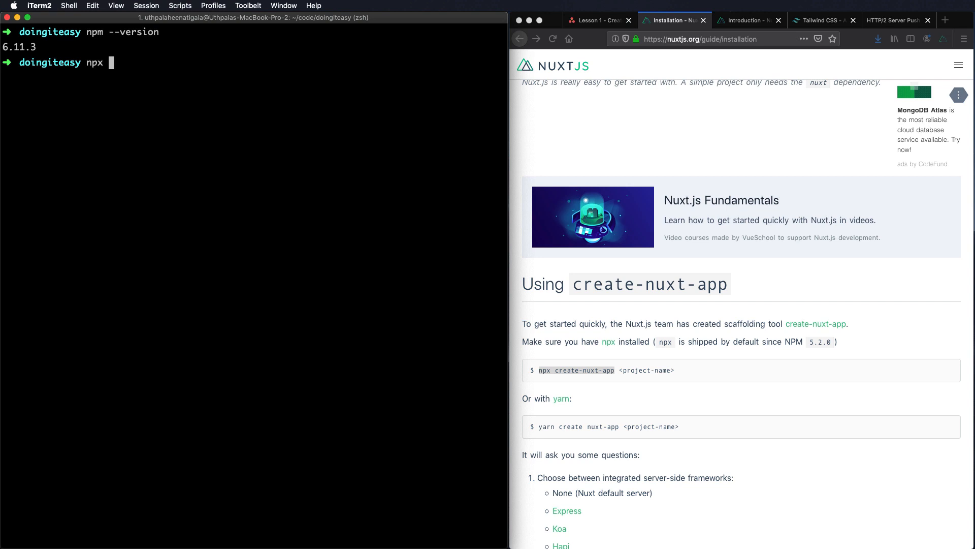
pyautogui.write('create-rn')
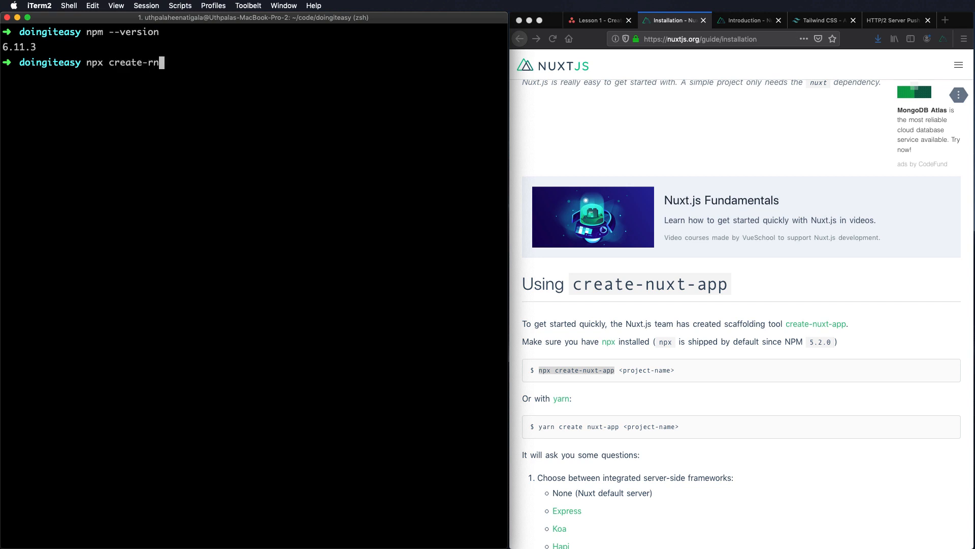
pyautogui.write('uxt-app')
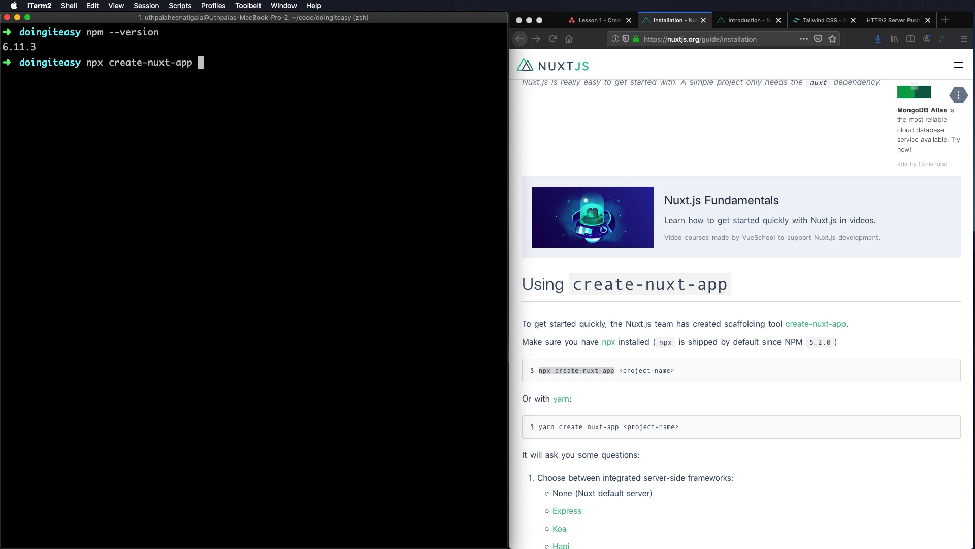
pyautogui.write('doing')
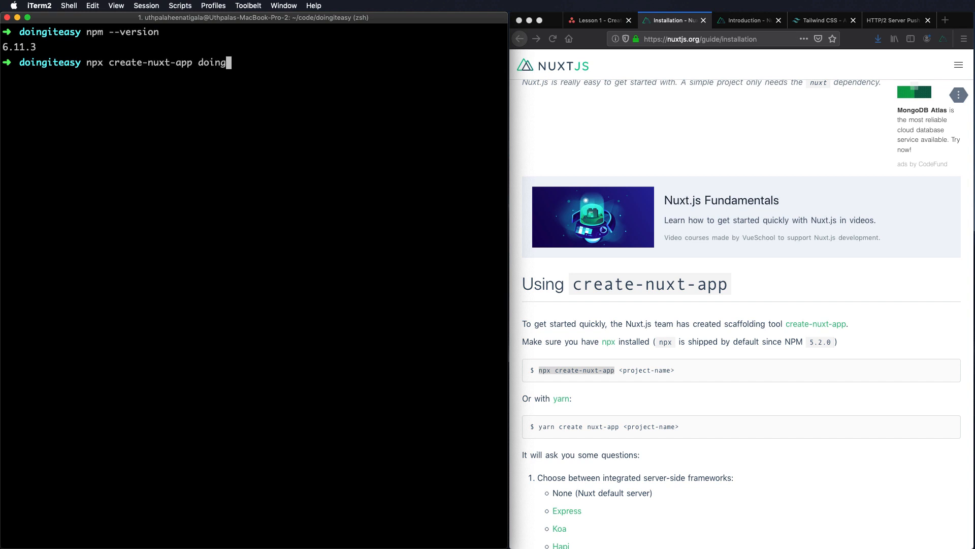
pyautogui.write('nuxt-series')
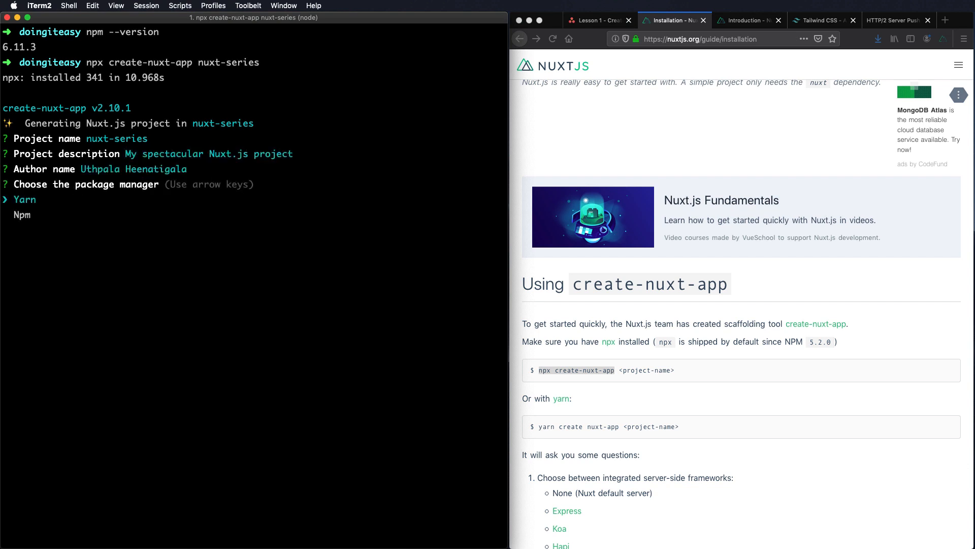
# Step: Choose Npm as package manager, highlight Tailwind CSS as UI framework, and view the Tailwind site
pyautogui.press('Down')
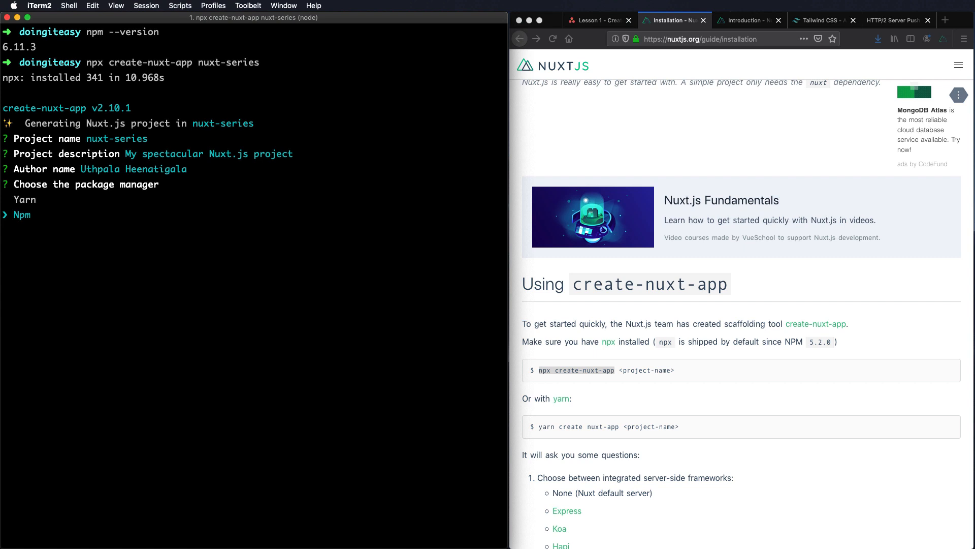
pyautogui.press('up')
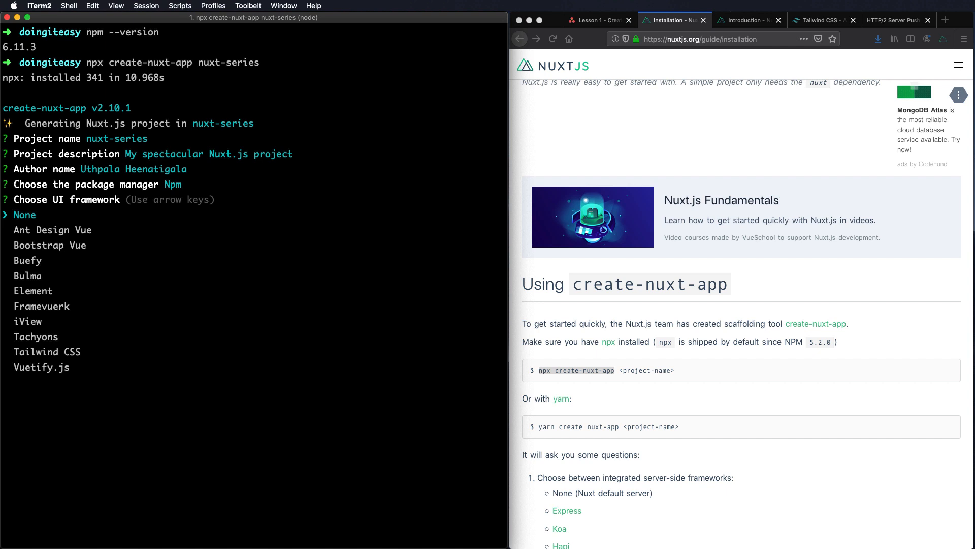
pyautogui.press('down')
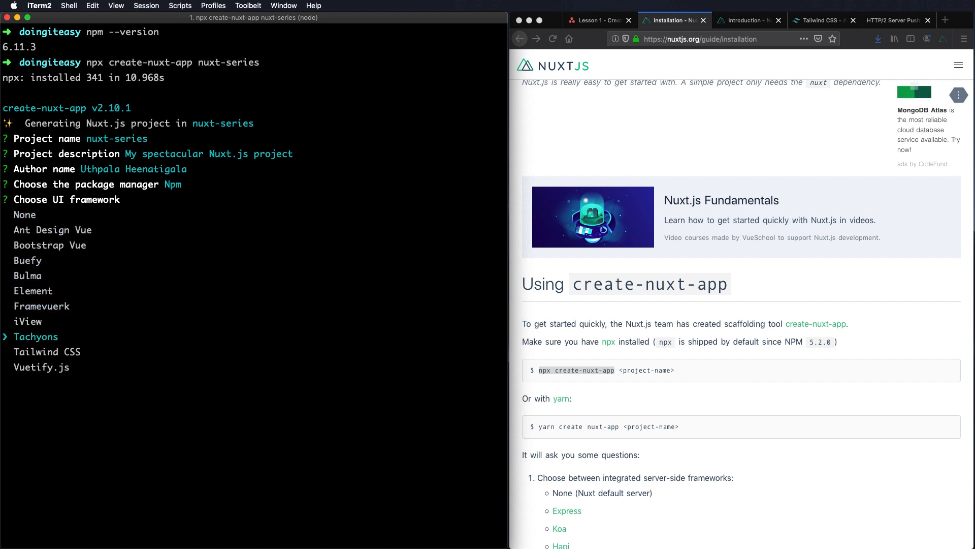
pyautogui.press('Down')
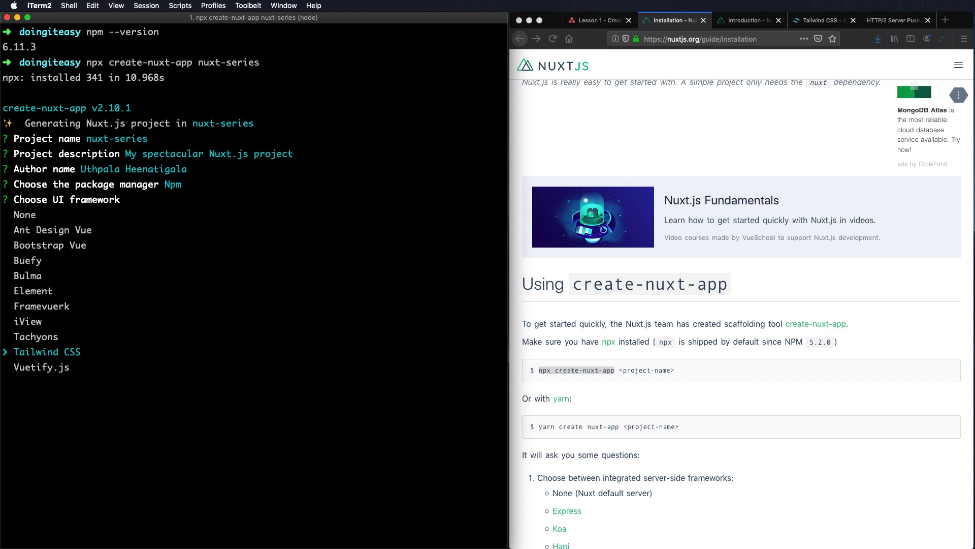
pyautogui.click(823, 20)
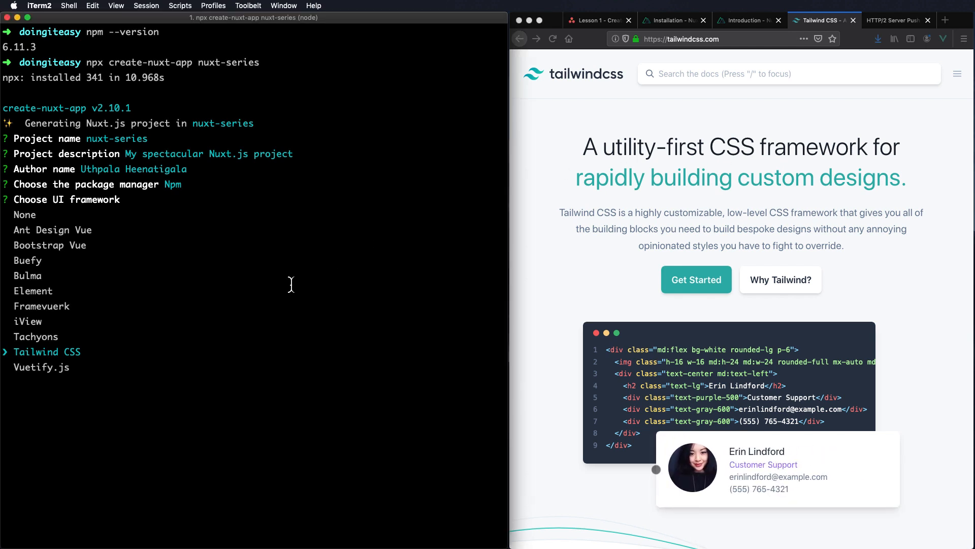
# Step: Confirm Tailwind CSS, add the Axios module and enable the linting tools
pyautogui.press('enter')
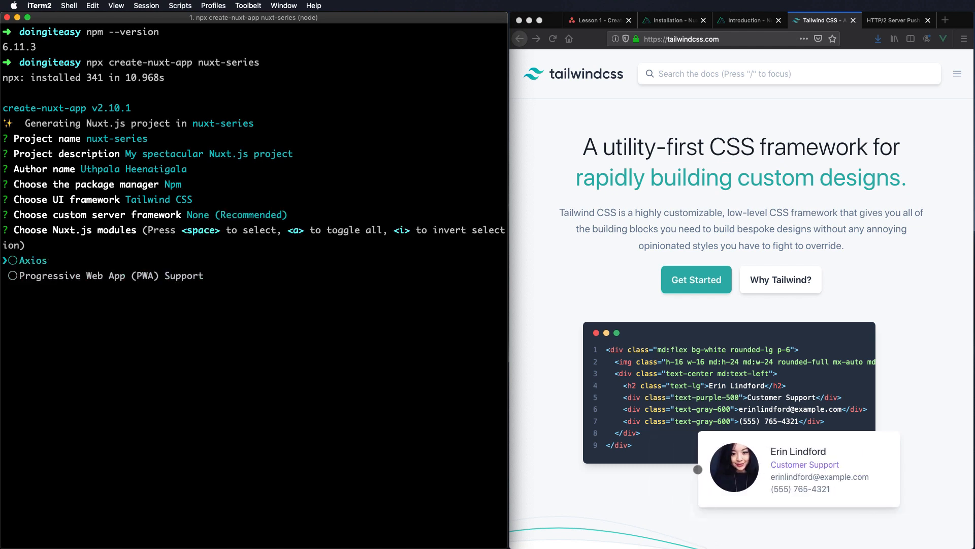
pyautogui.press('space')
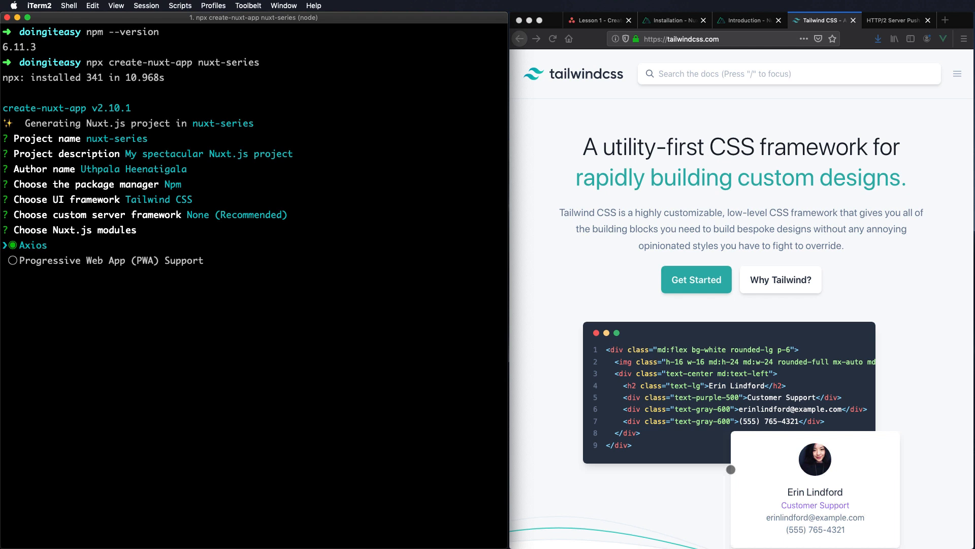
pyautogui.press('Down')
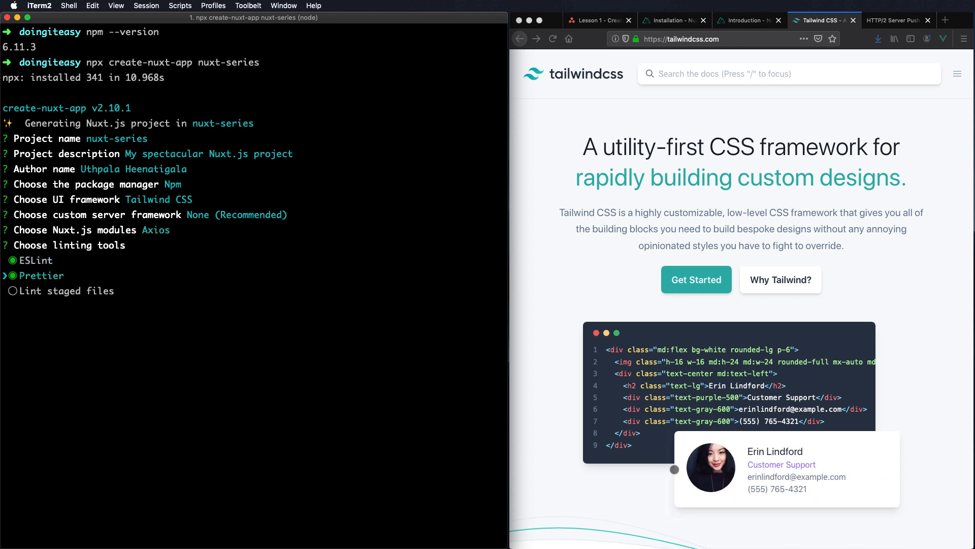
pyautogui.press('Down')
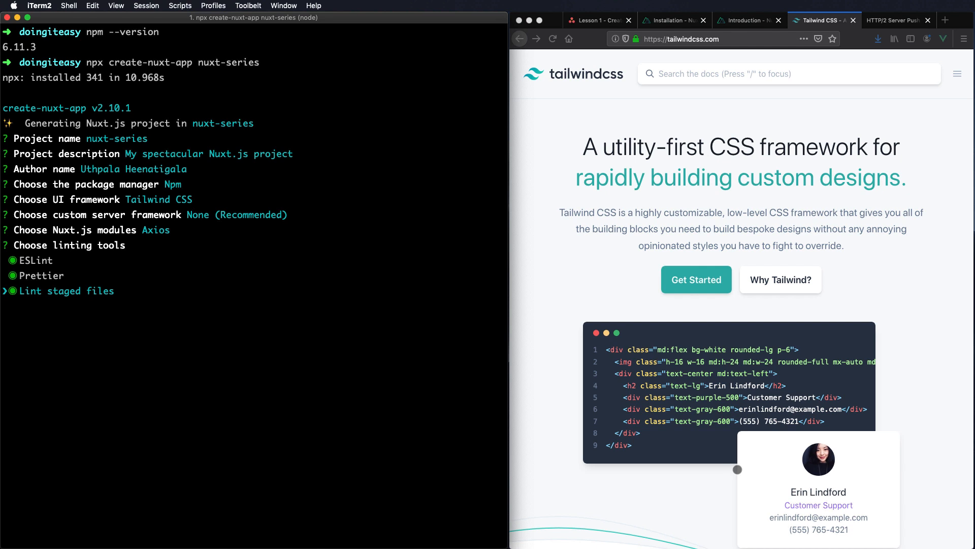
# Step: Pick Jest as test framework and Universal (SSR) rendering to start the npm install
pyautogui.moveTo(738, 469); pyautogui.dragTo(656, 469)
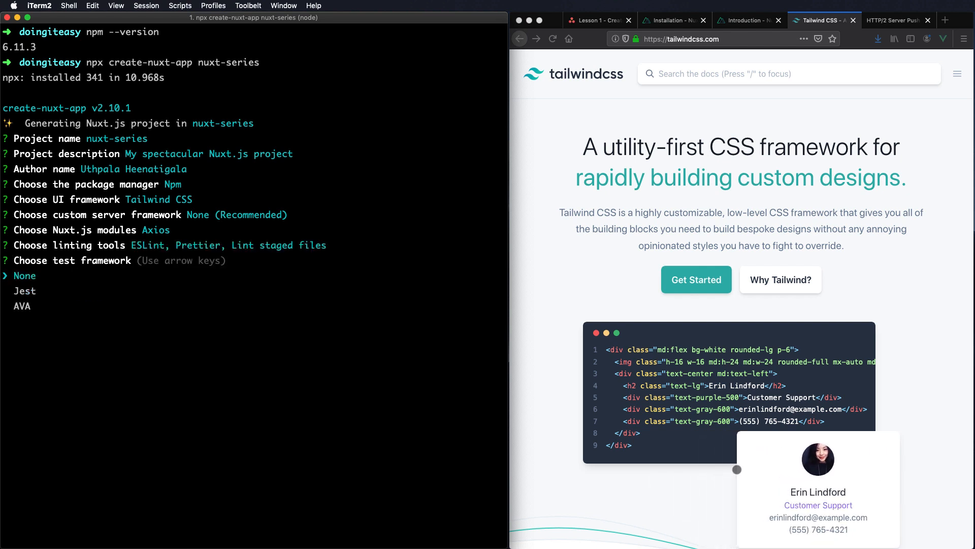
pyautogui.press('Down')
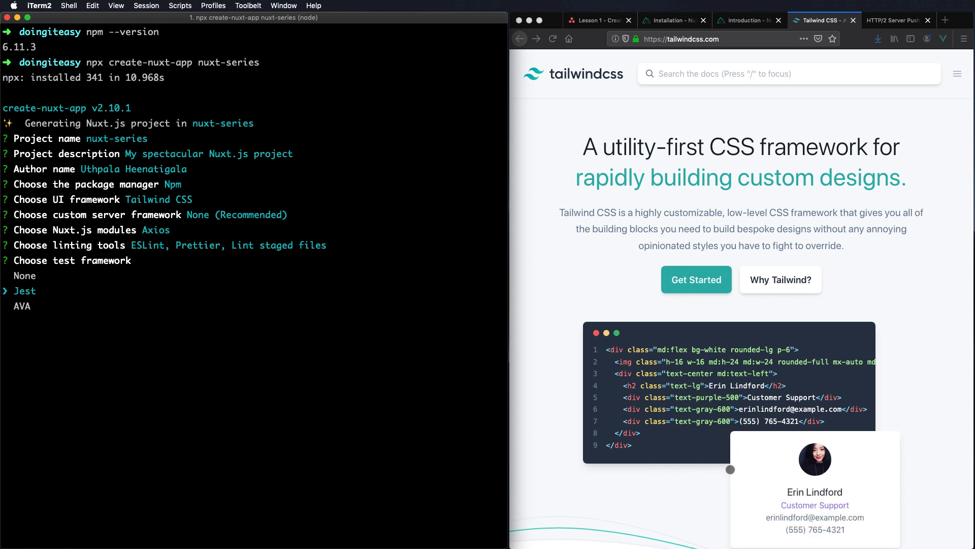
pyautogui.press('enter')
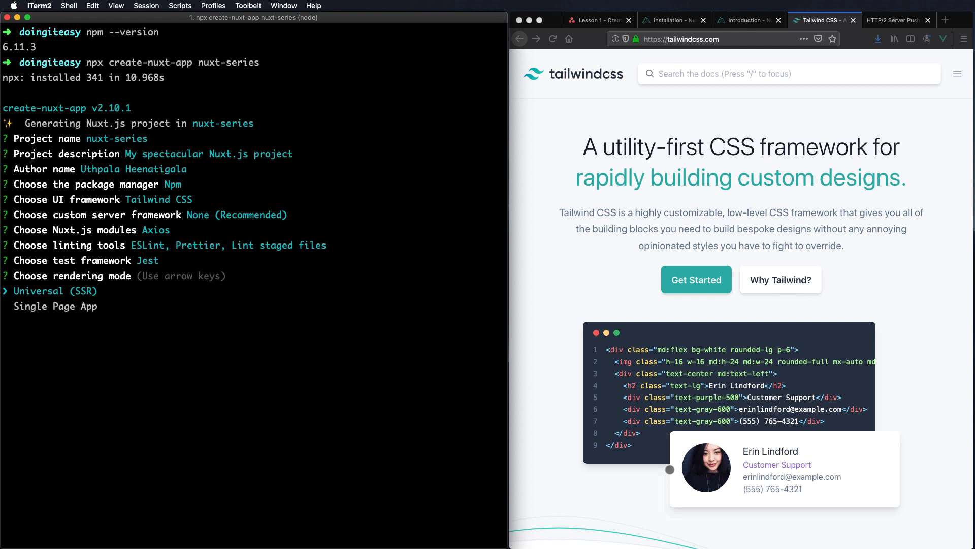
pyautogui.press('down')
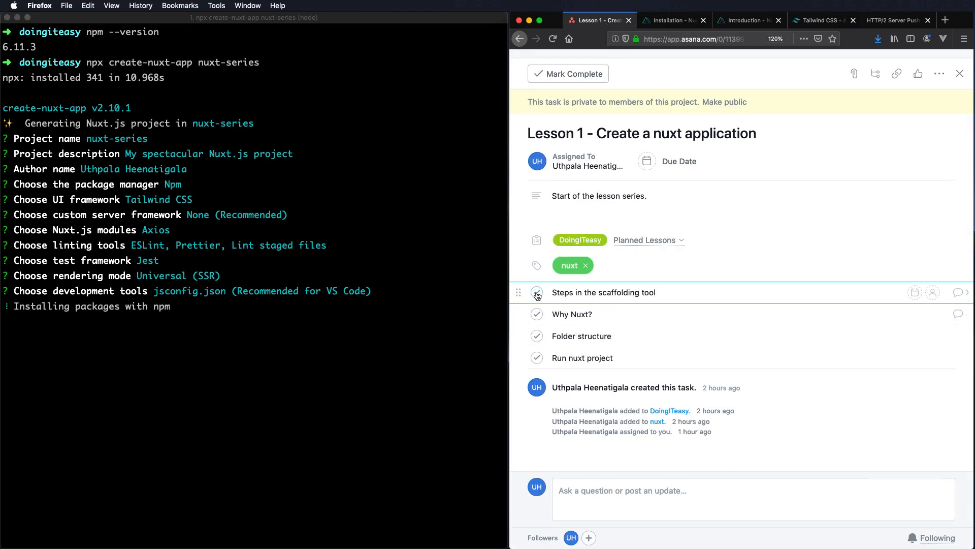
# Step: Mark the scaffolding-tool subtask as done in Asana
pyautogui.click(537, 292)
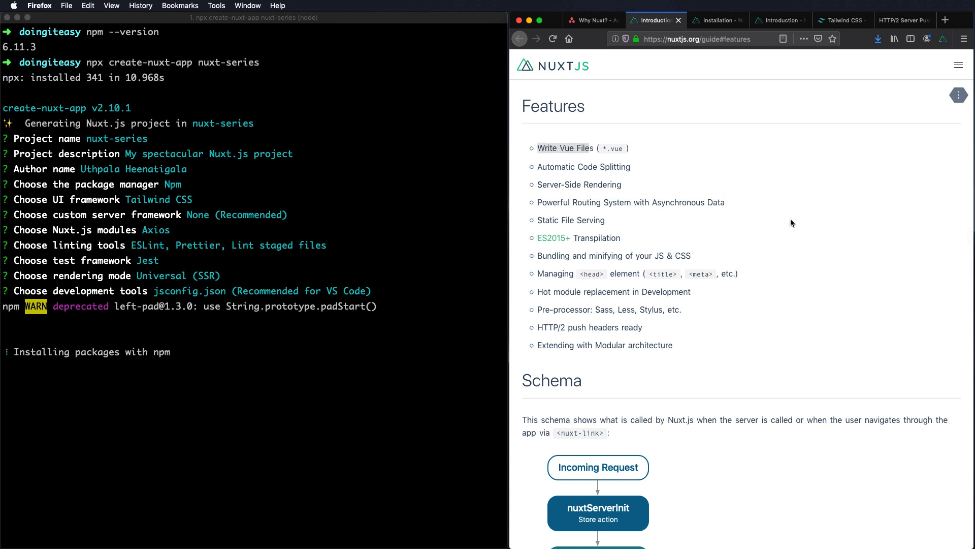
pyautogui.moveTo(727, 206)
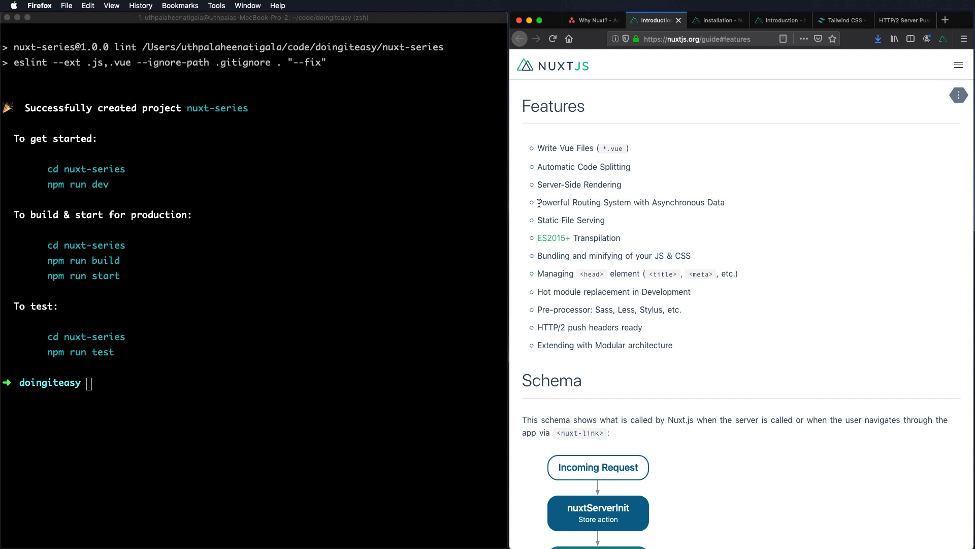
pyautogui.doubleClick(563, 202)
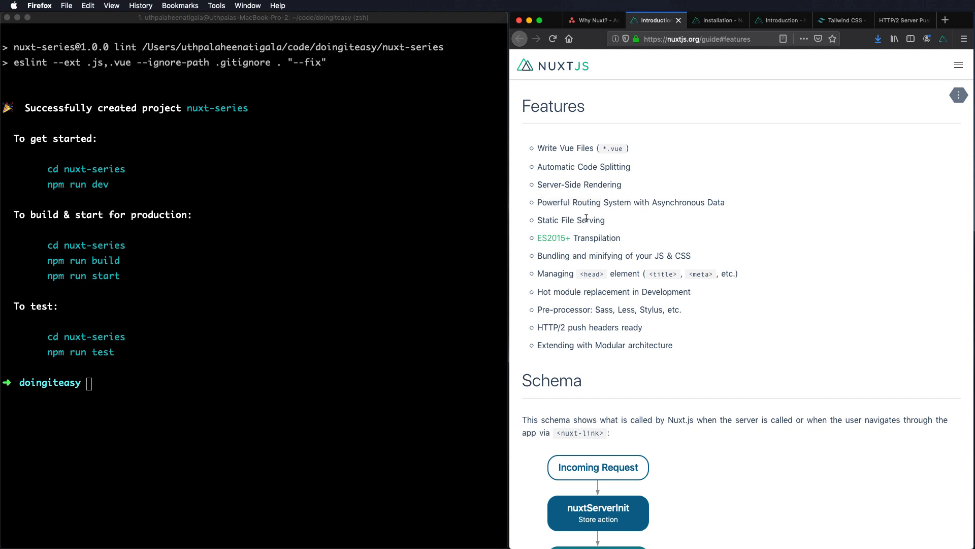
pyautogui.doubleClick(589, 221)
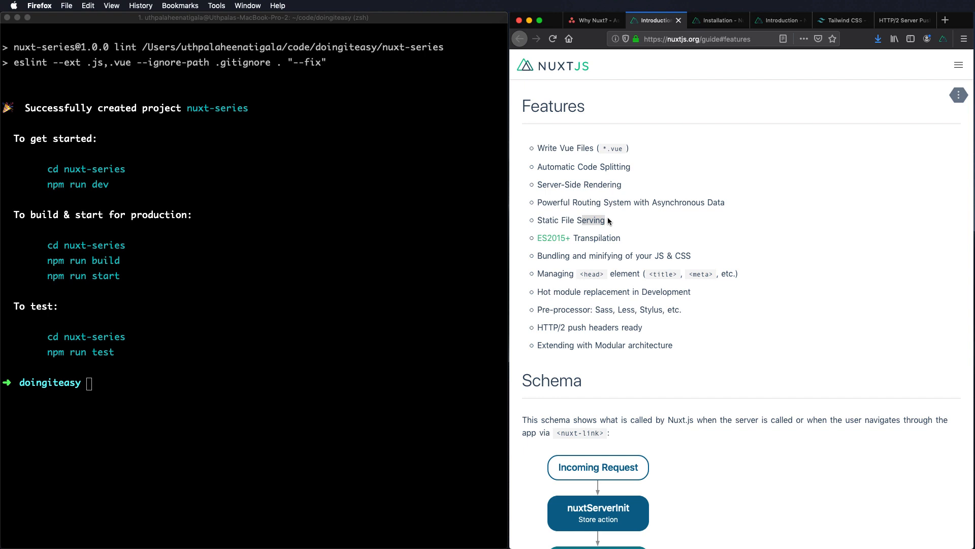
pyautogui.moveTo(578, 220)
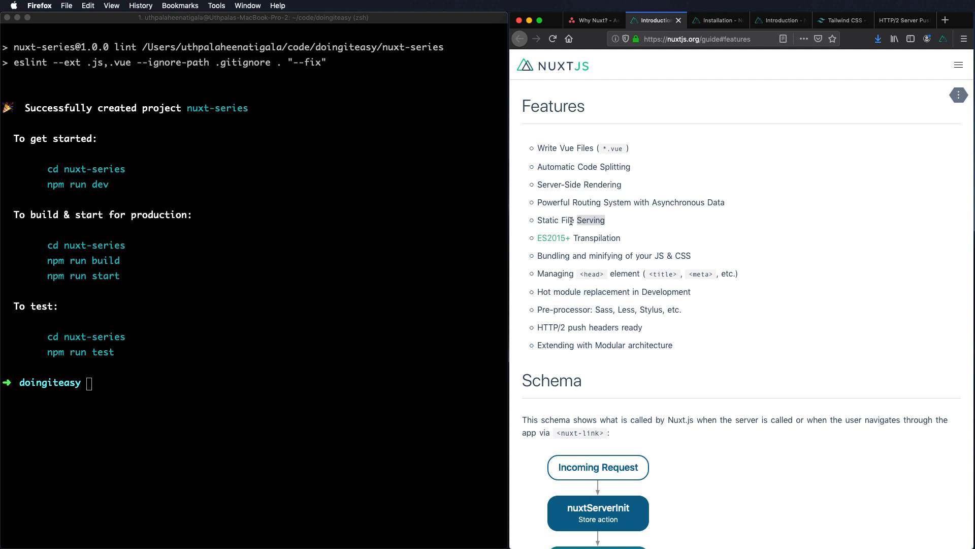
pyautogui.moveTo(552, 237)
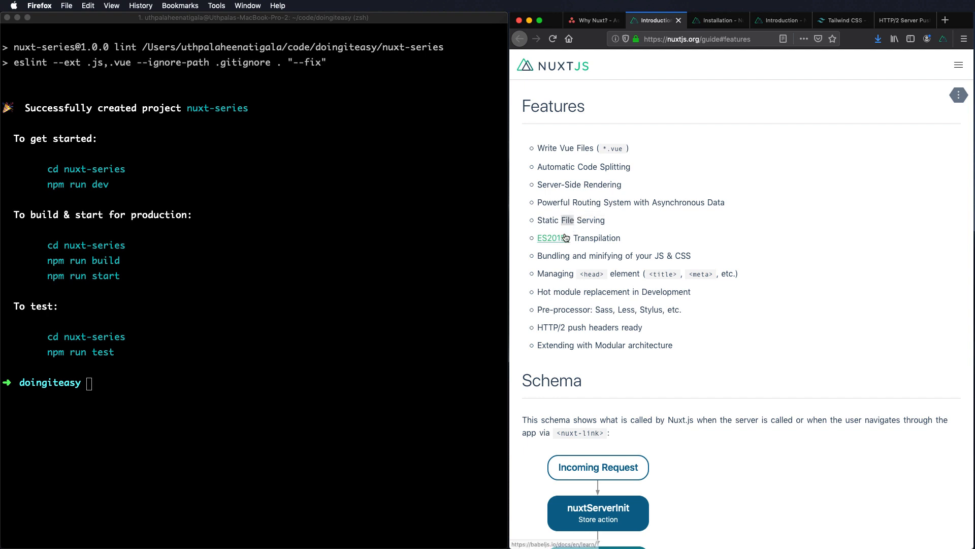
pyautogui.moveTo(602, 241)
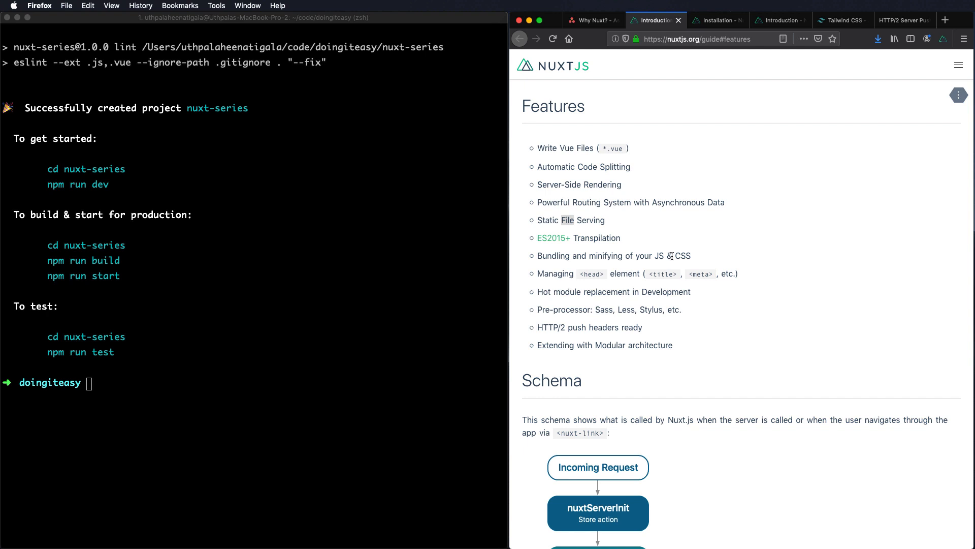
pyautogui.moveTo(656, 276)
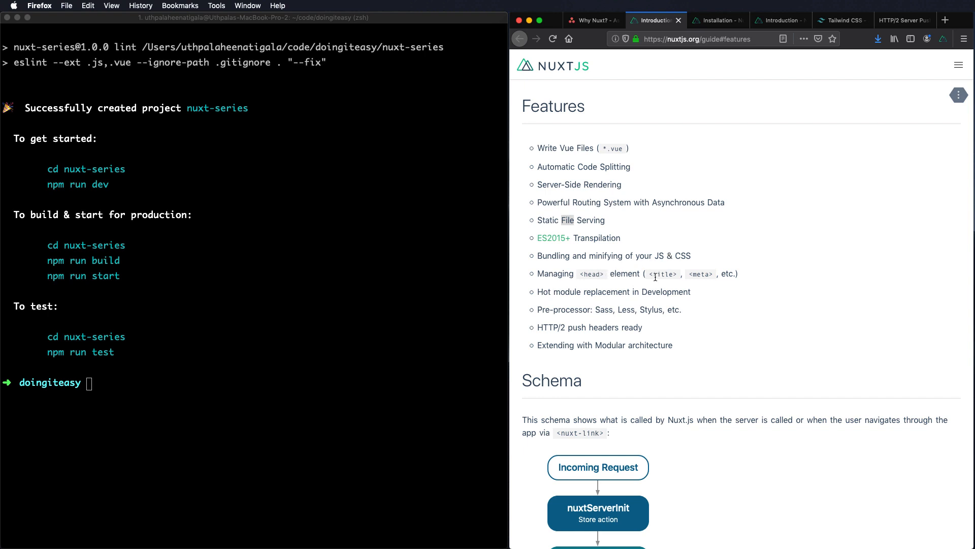
pyautogui.moveTo(711, 287)
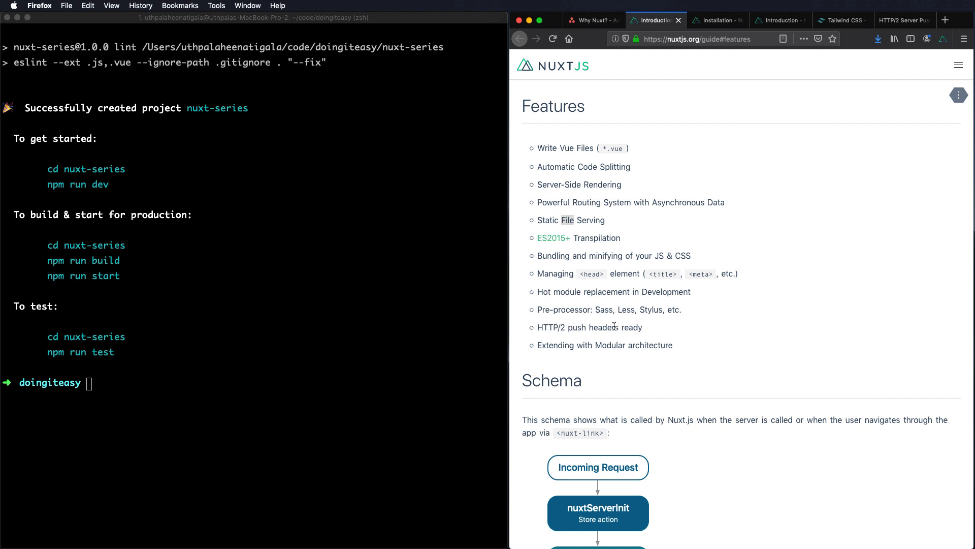
pyautogui.moveTo(628, 337)
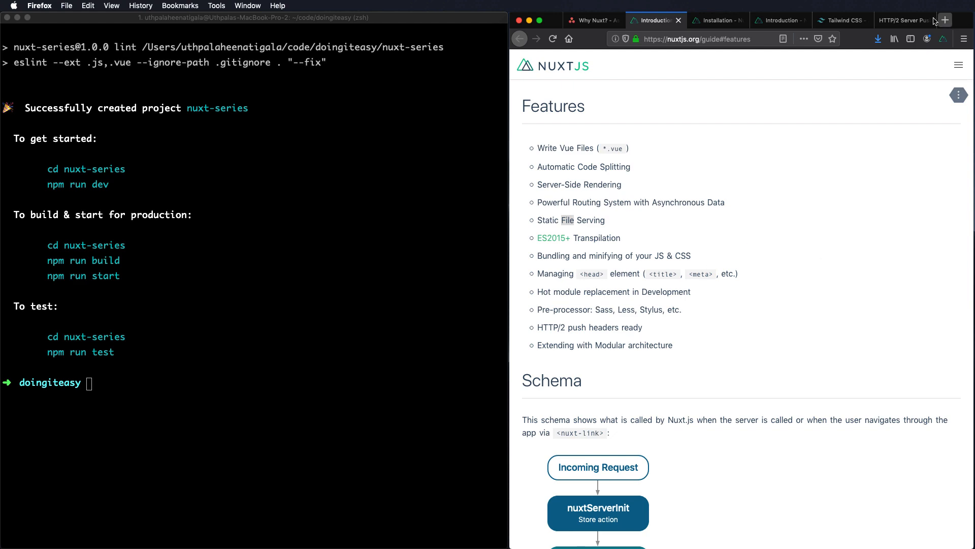
pyautogui.click(902, 20)
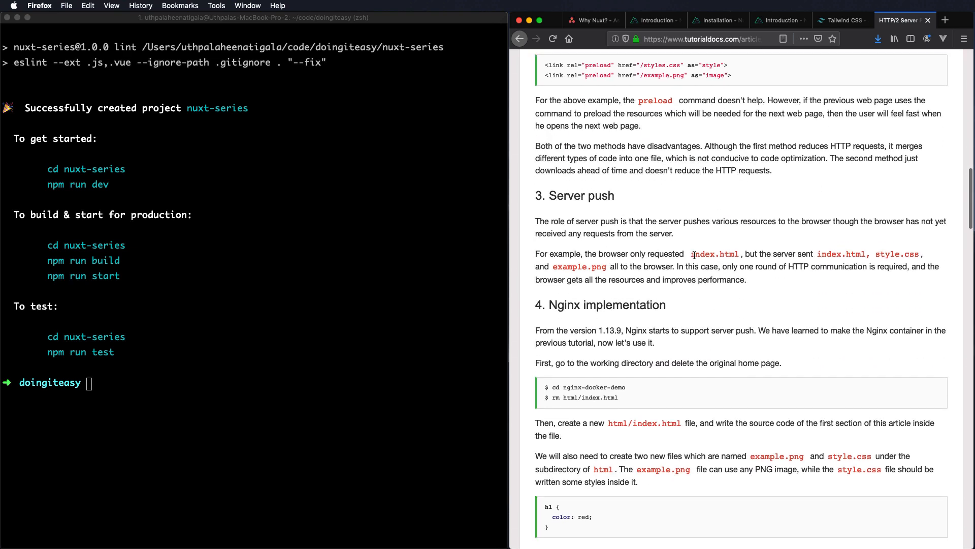
pyautogui.moveTo(700, 261)
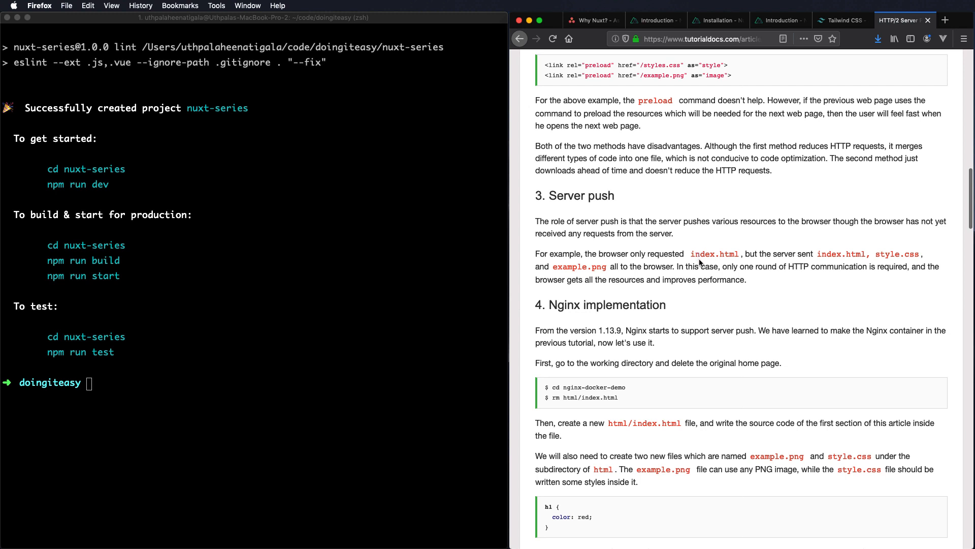
pyautogui.moveTo(768, 293)
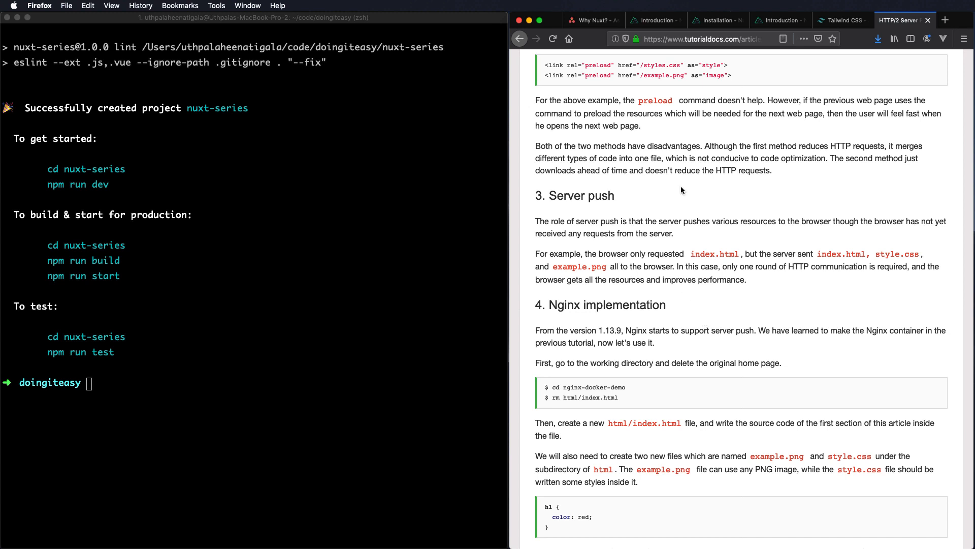
pyautogui.click(714, 20)
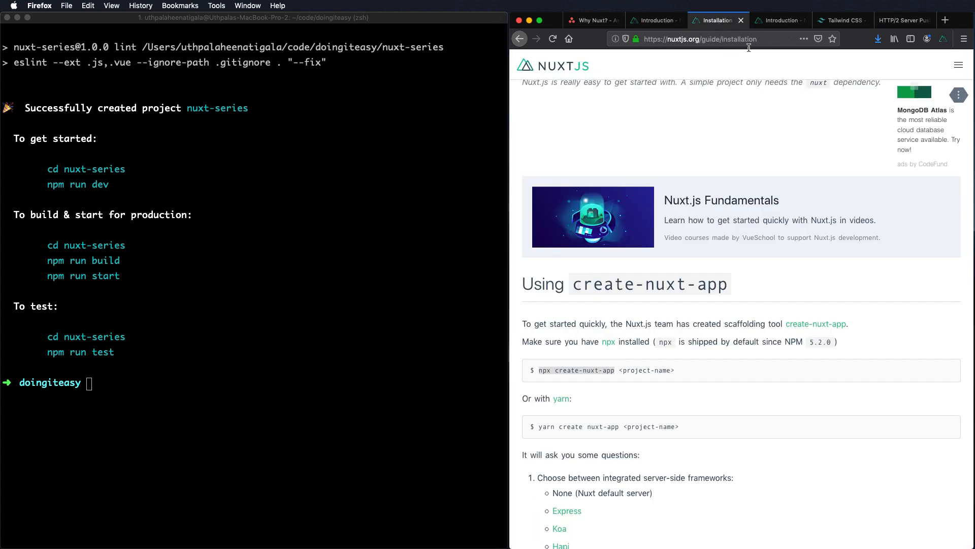
pyautogui.click(777, 21)
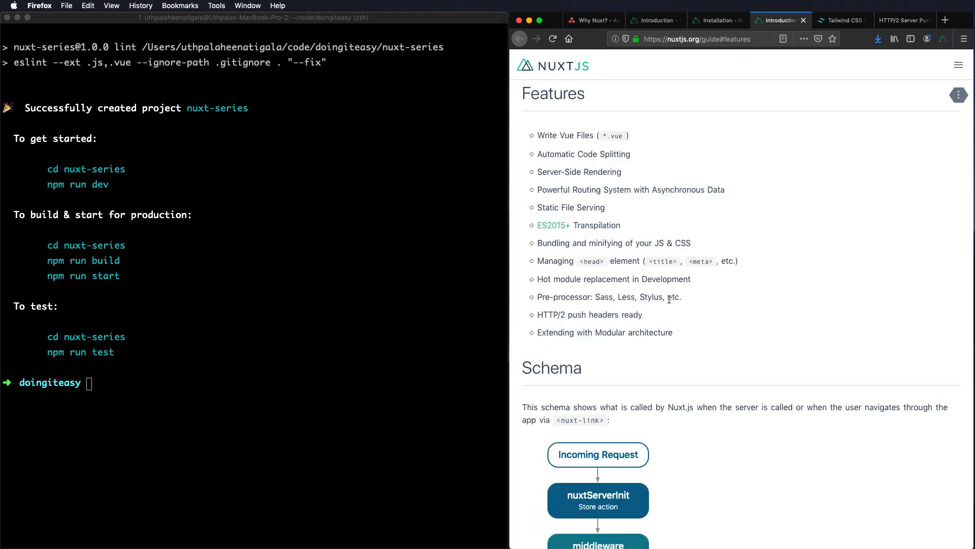
pyautogui.doubleClick(650, 332)
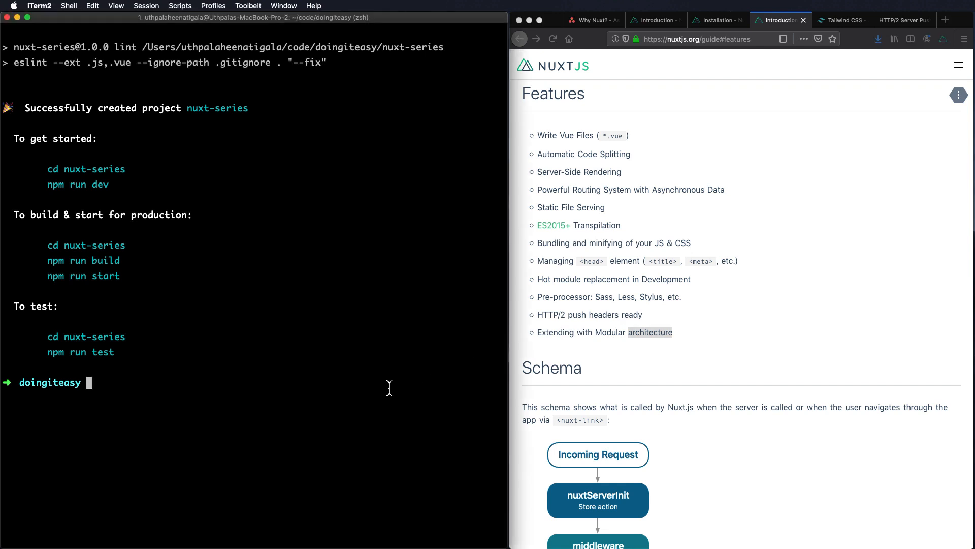
pyautogui.moveTo(300, 362)
pyautogui.write('cd nuxt-series')
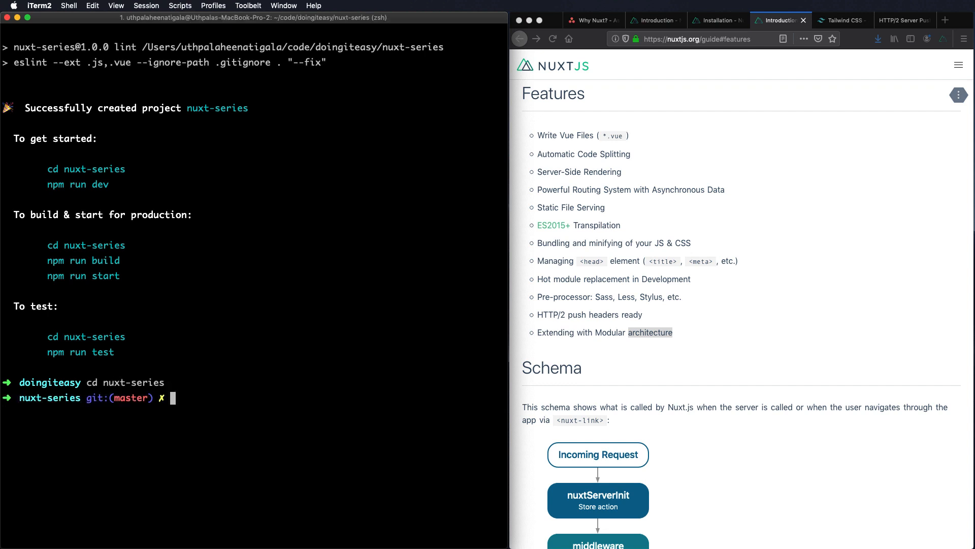
# Step: Start the dev server with npm run dev and load the Nuxt welcome page in the browser
pyautogui.write('npm run dev')
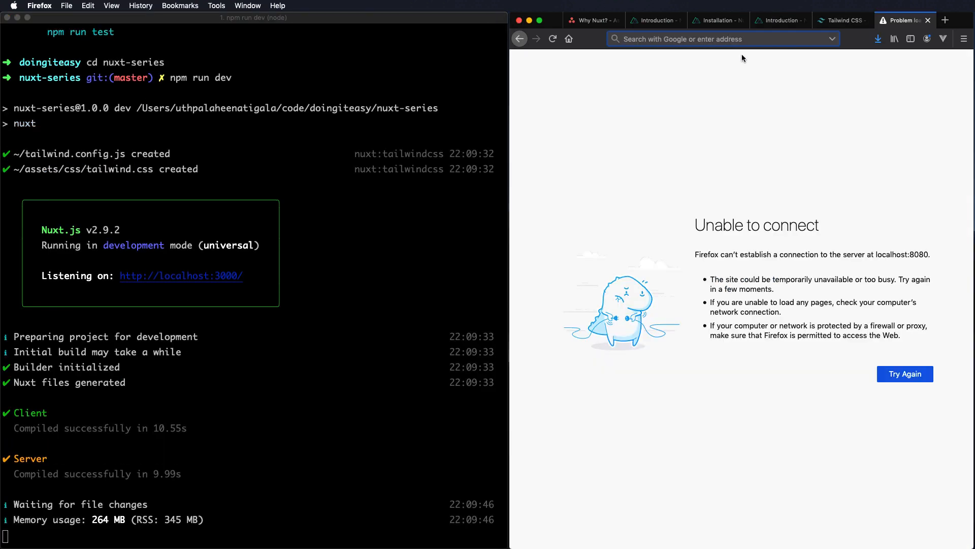
pyautogui.write('localhost:8080/')
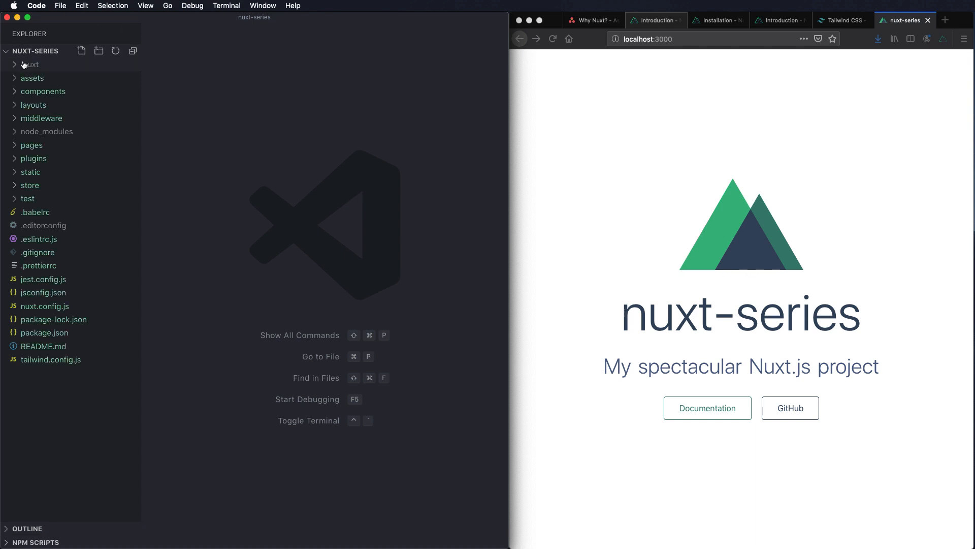
# Step: Browse the assets folder, viewing the Tailwind stylesheet and the assets README
pyautogui.click(31, 79)
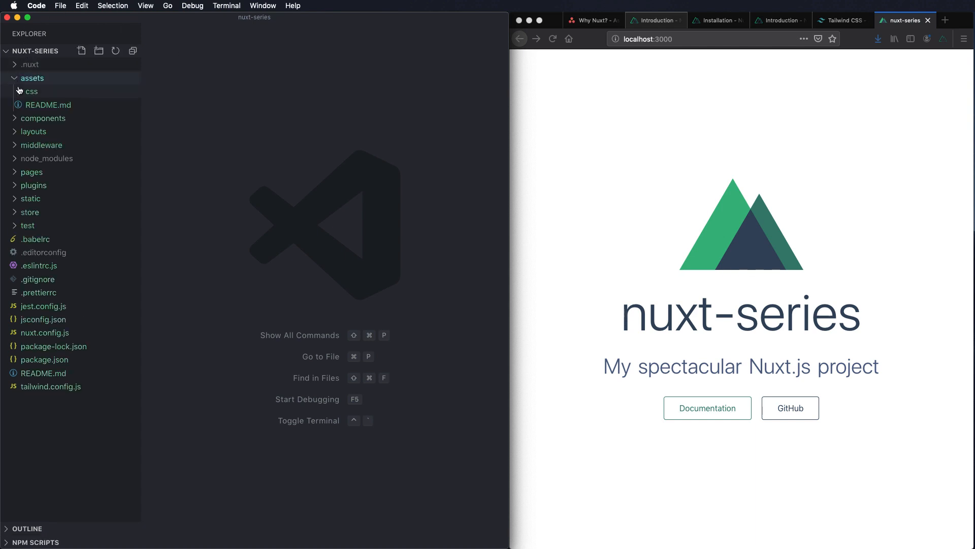
pyautogui.click(30, 92)
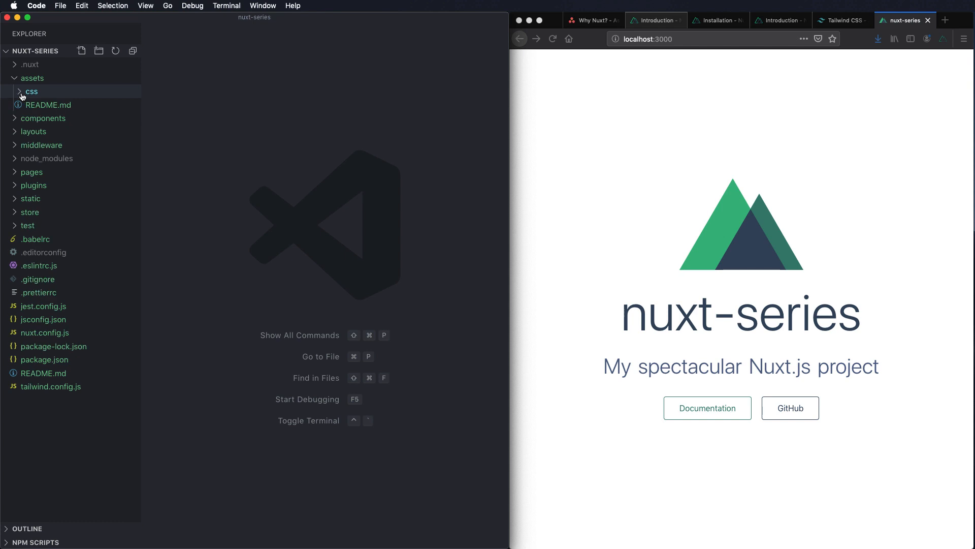
pyautogui.click(31, 92)
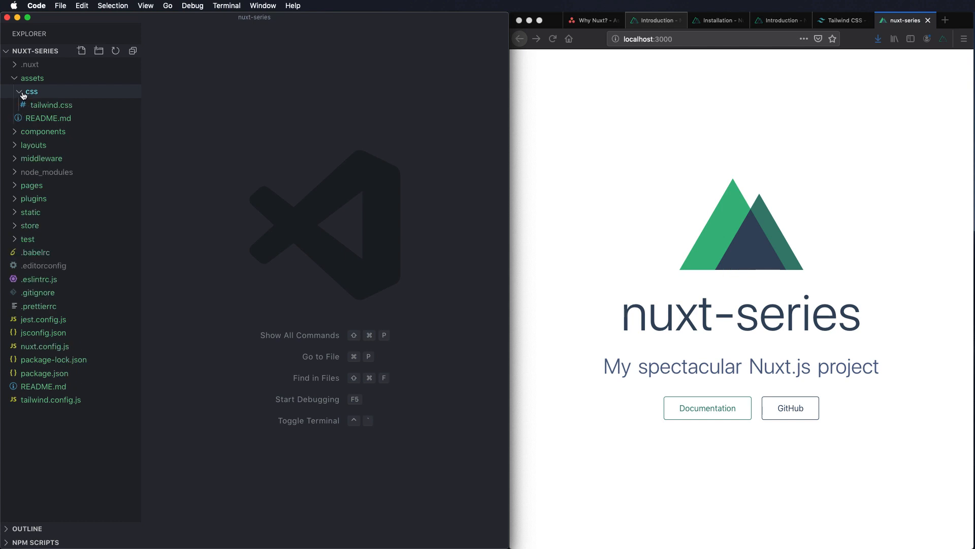
pyautogui.click(29, 91)
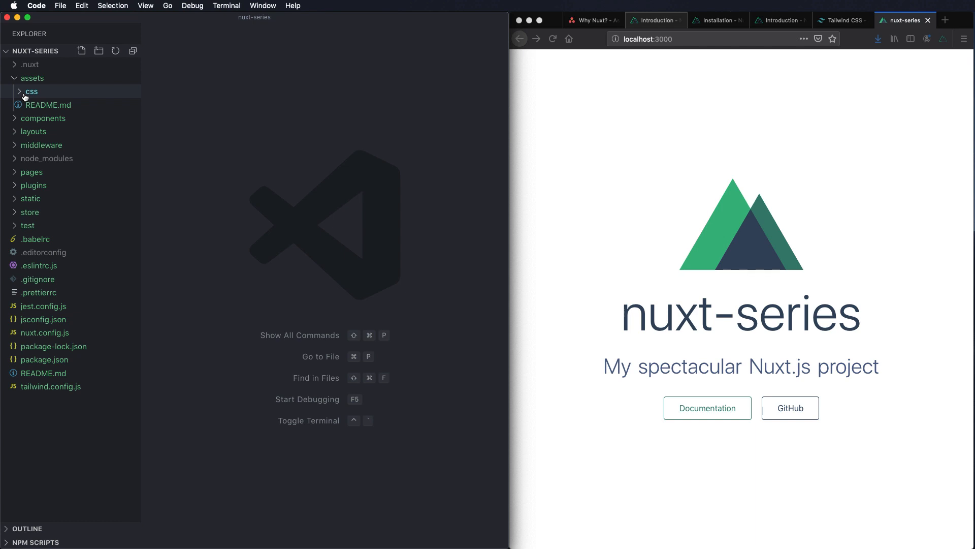
pyautogui.click(30, 92)
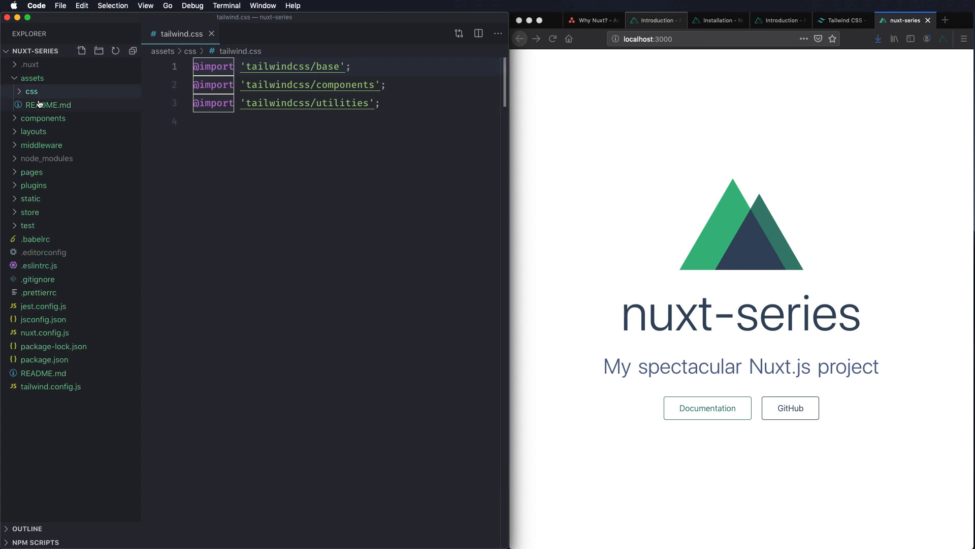
pyautogui.click(48, 104)
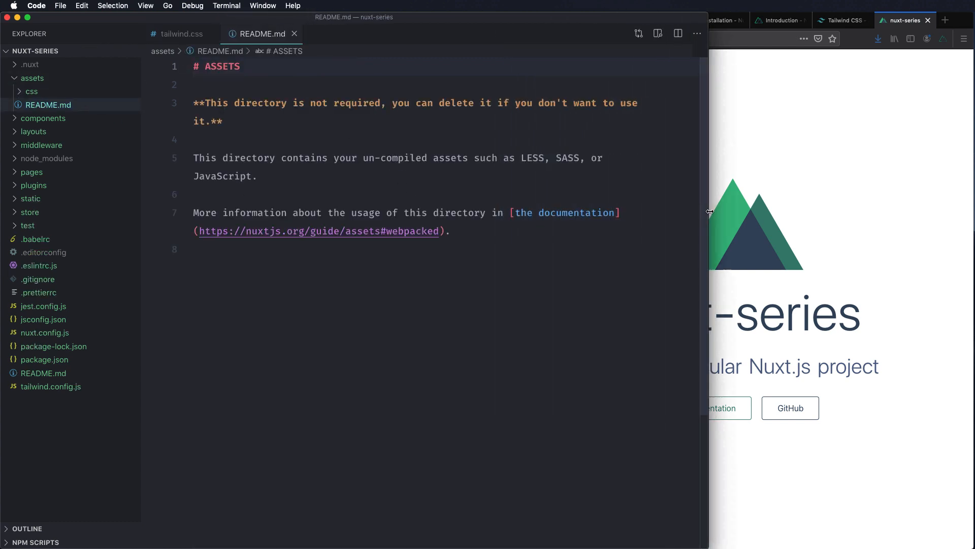
pyautogui.moveTo(265, 158); pyautogui.dragTo(553, 157)
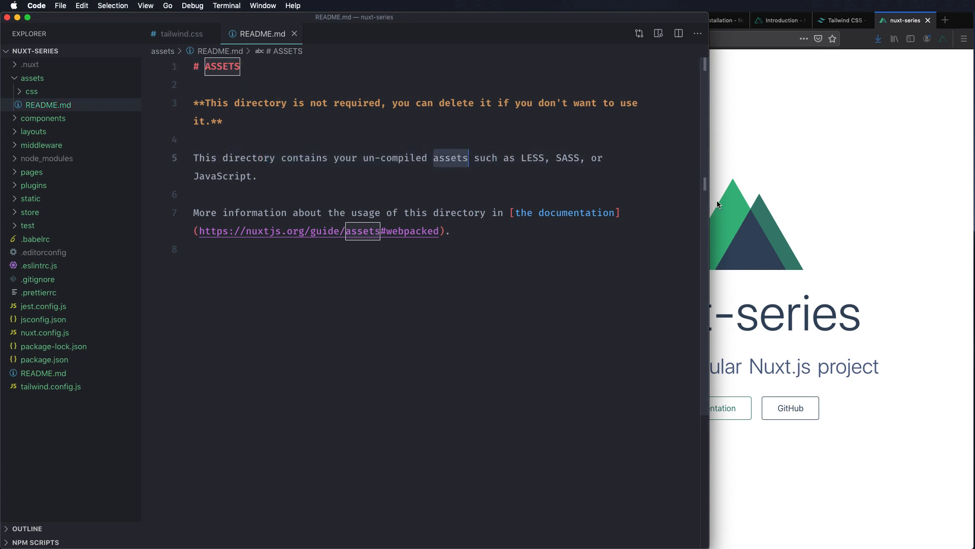
pyautogui.click(31, 78)
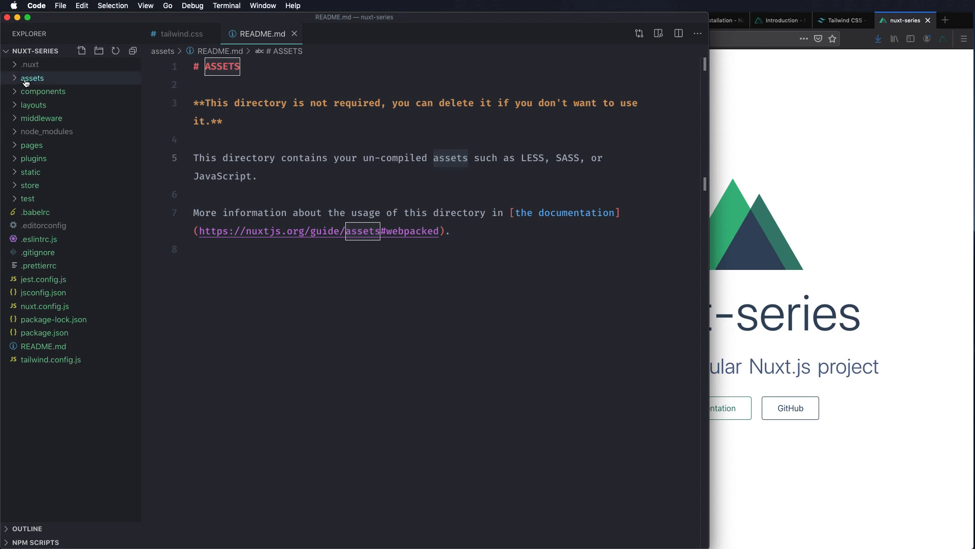
# Step: Look through components and layouts, then load layouts/default.vue in the editor
pyautogui.click(42, 91)
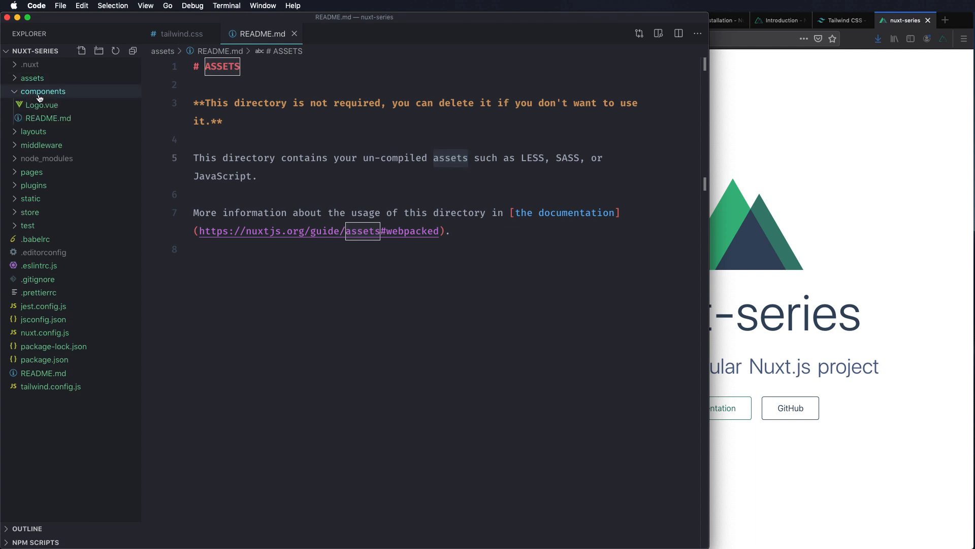
pyautogui.moveTo(41, 104)
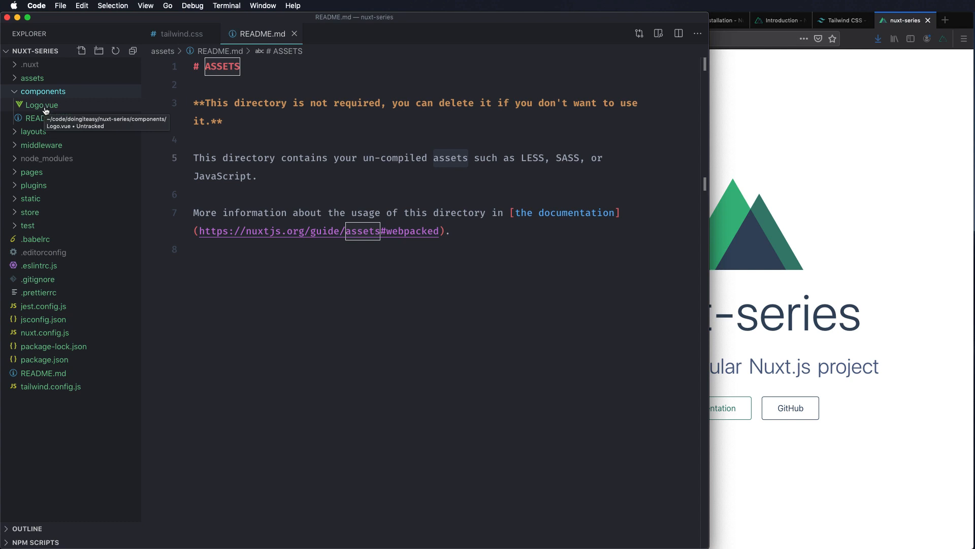
pyautogui.click(34, 131)
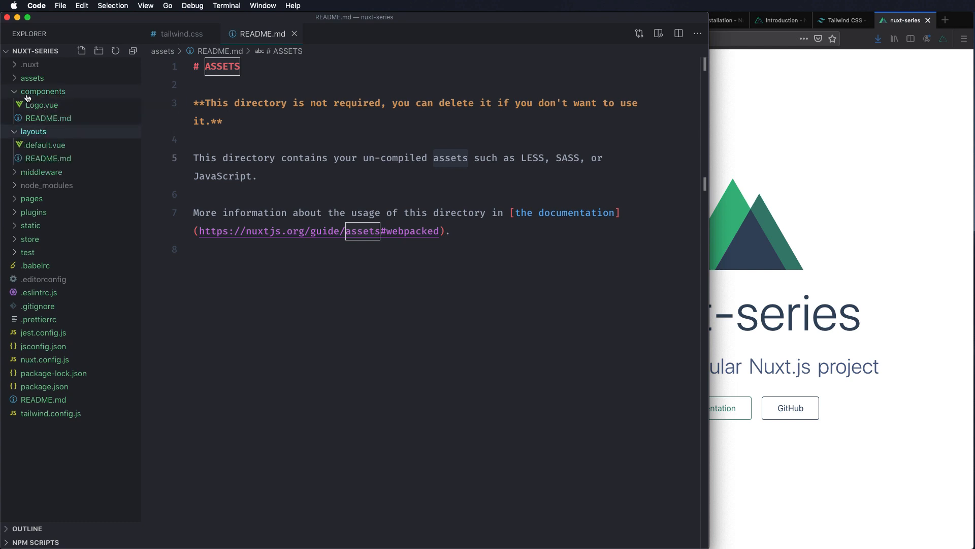
pyautogui.click(43, 91)
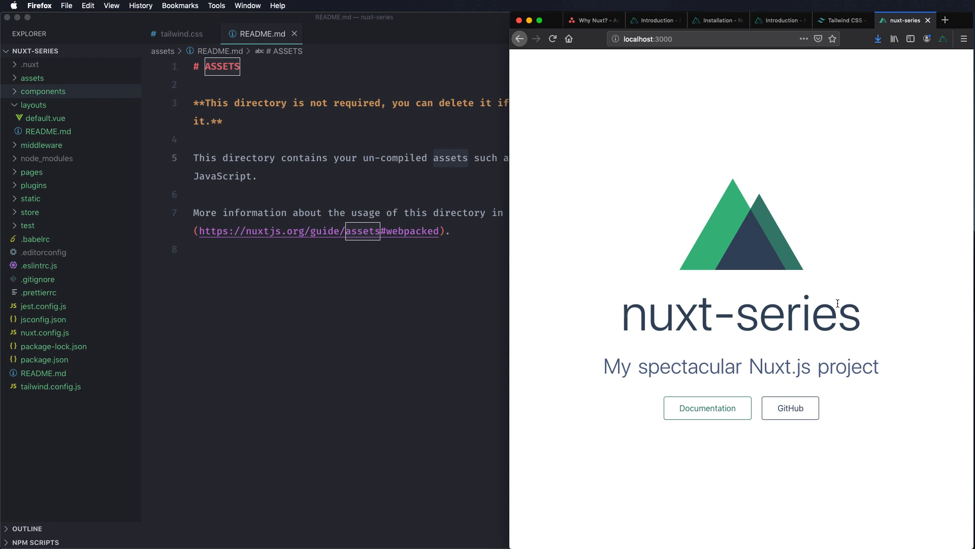
pyautogui.moveTo(73, 71)
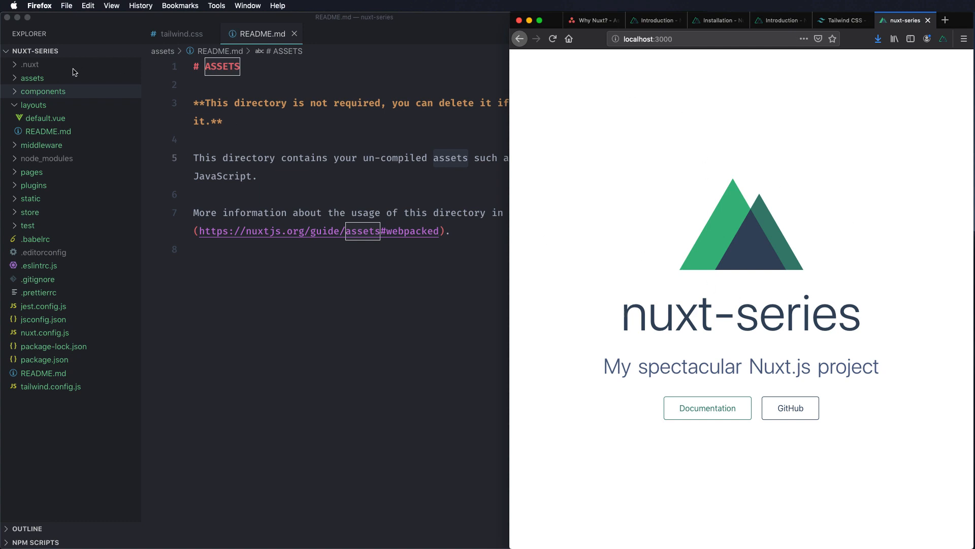
pyautogui.click(46, 118)
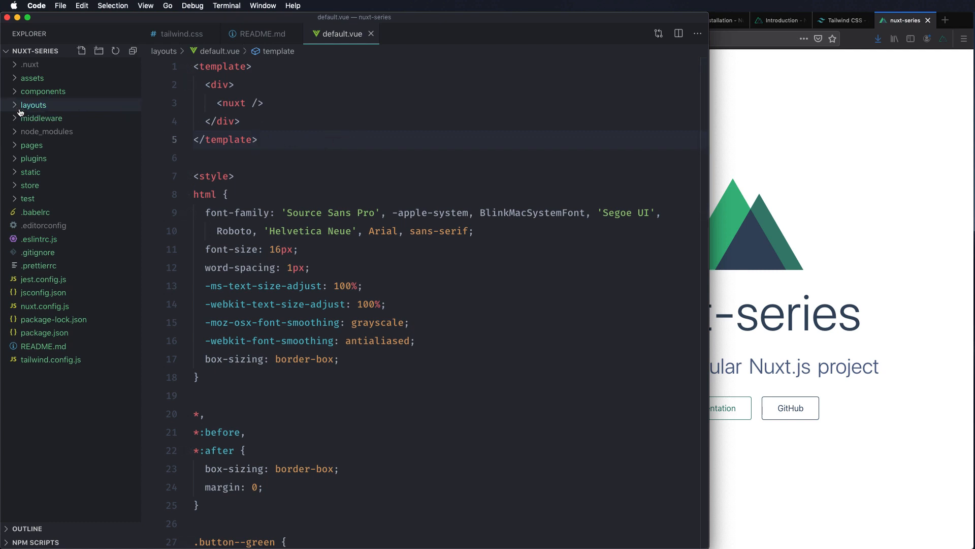
# Step: Select the middleware folder in the Explorer sidebar
pyautogui.click(41, 117)
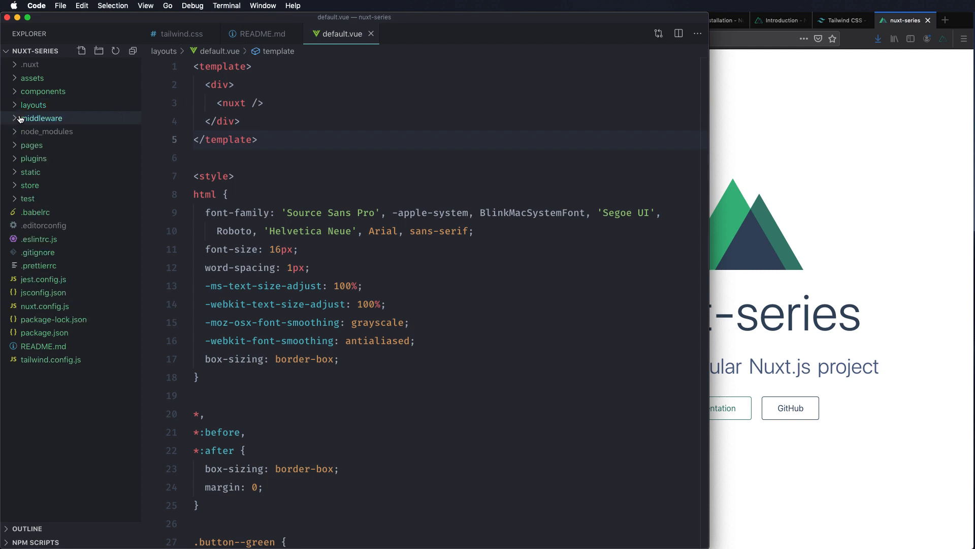
pyautogui.moveTo(364, 212)
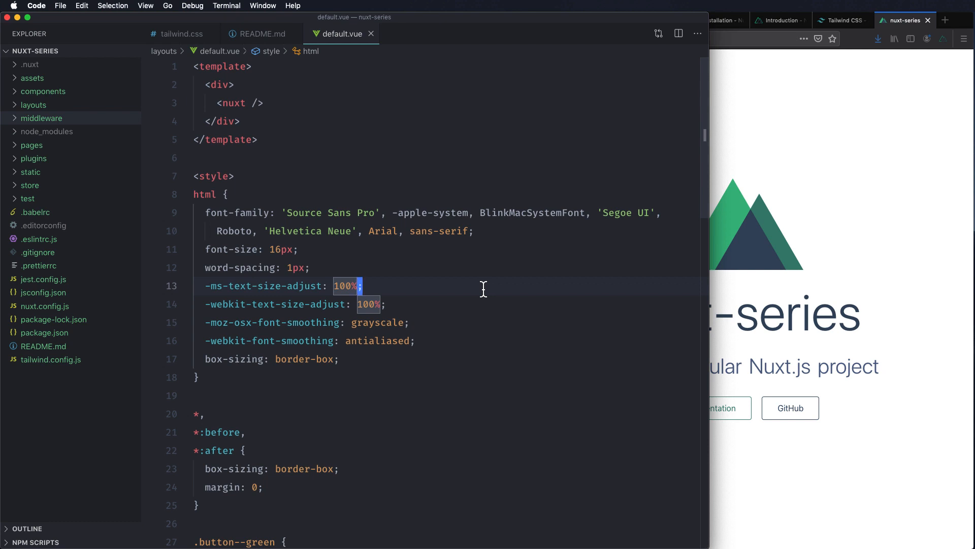
pyautogui.moveTo(117, 154)
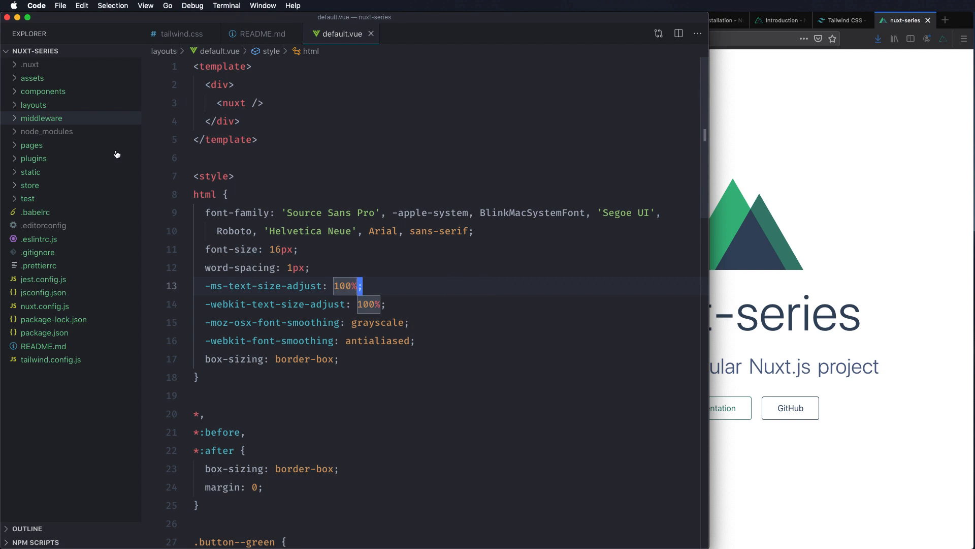
pyautogui.moveTo(41, 117)
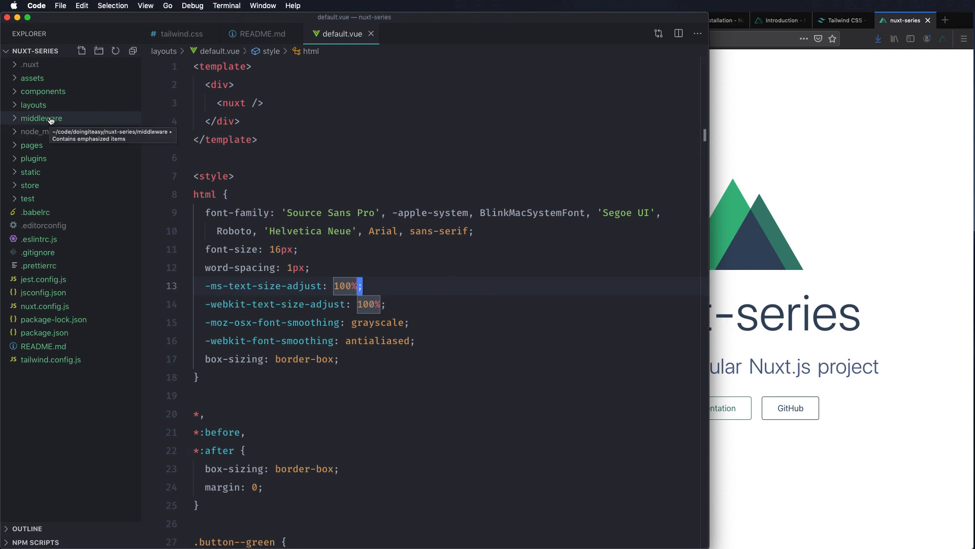
pyautogui.moveTo(32, 145)
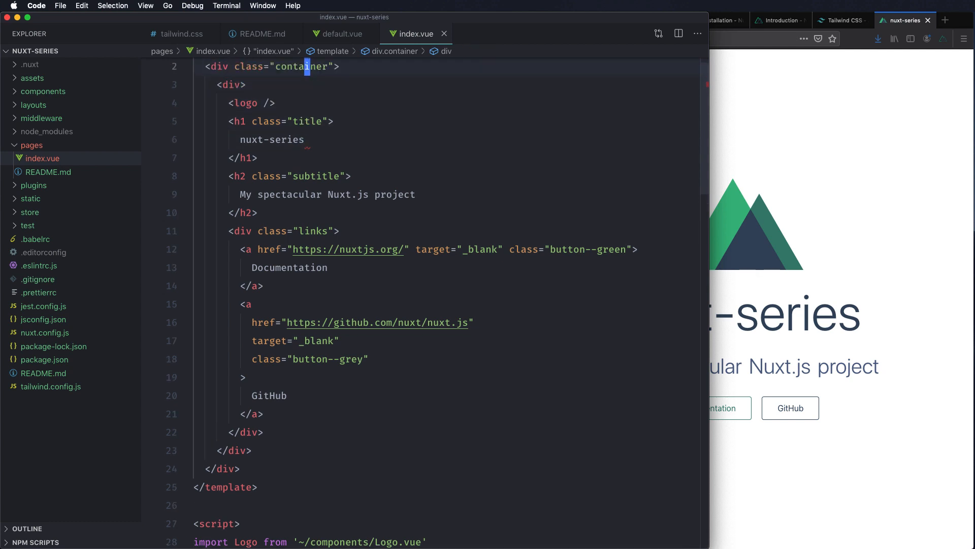
# Step: Change the index.vue h1 title from nuxt-series to 'Nuxt is amazing'
pyautogui.click(303, 139)
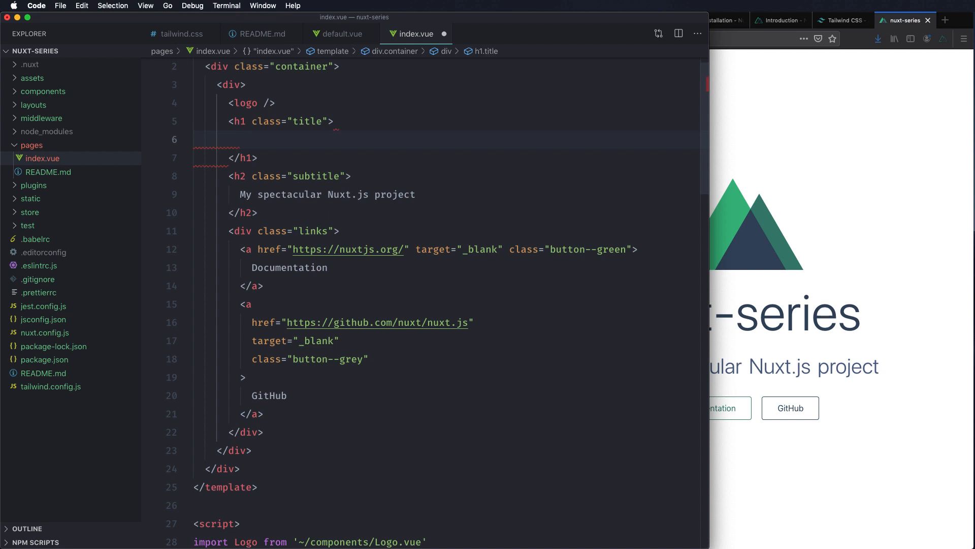
pyautogui.write('Nuxt is a')
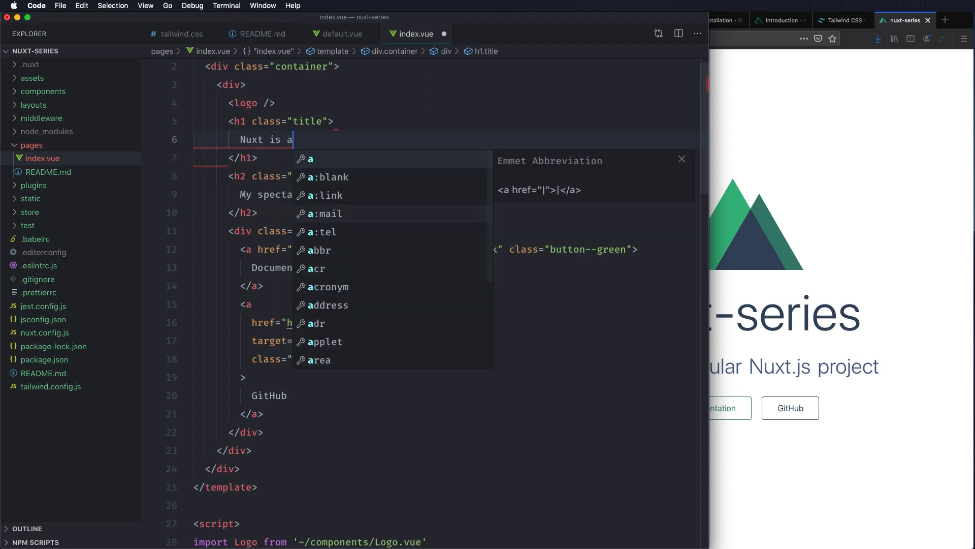
pyautogui.write('mazing')
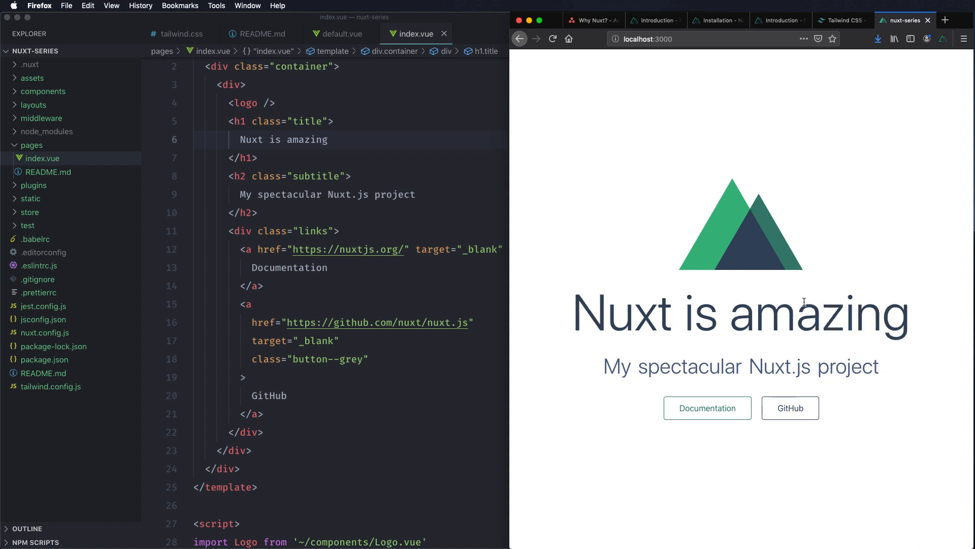
pyautogui.moveTo(250, 164)
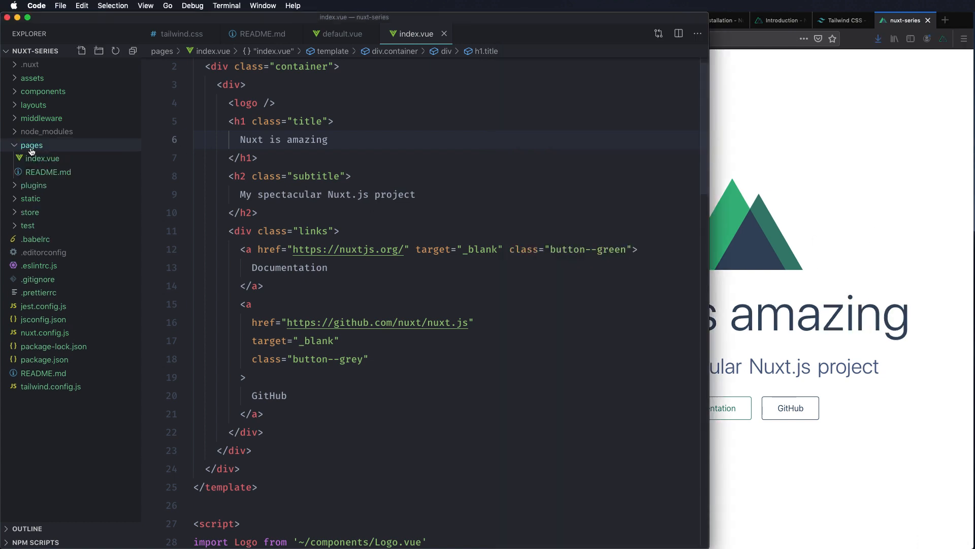
# Step: Create pages/about.vue with a template containing an <h1>About page</h1> heading
pyautogui.click(81, 51)
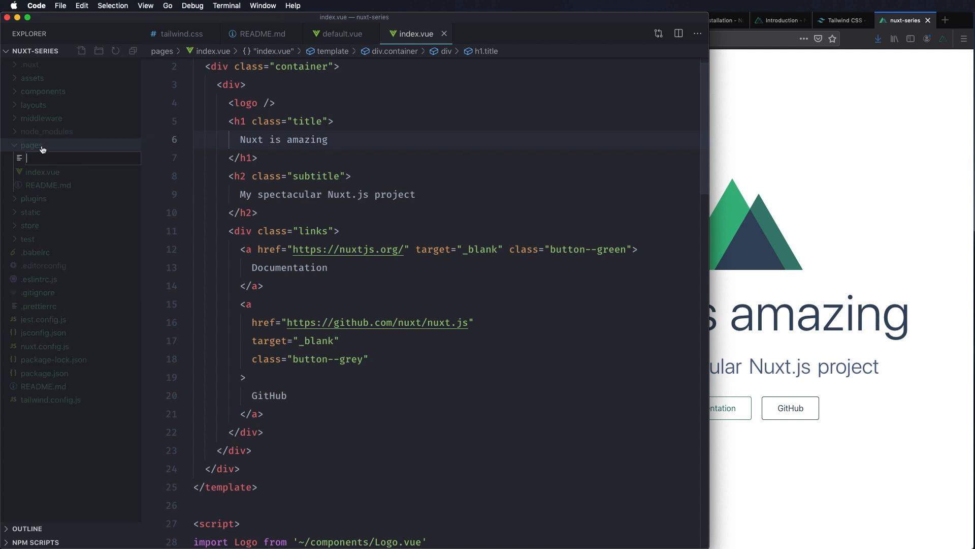
pyautogui.write('abouvt')
pyautogui.write('<template>')
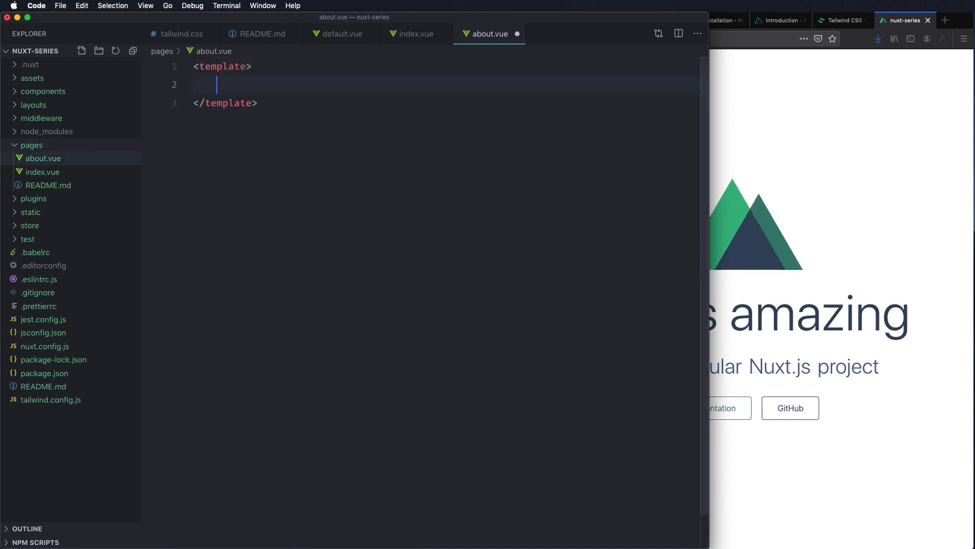
pyautogui.write('<h1>')
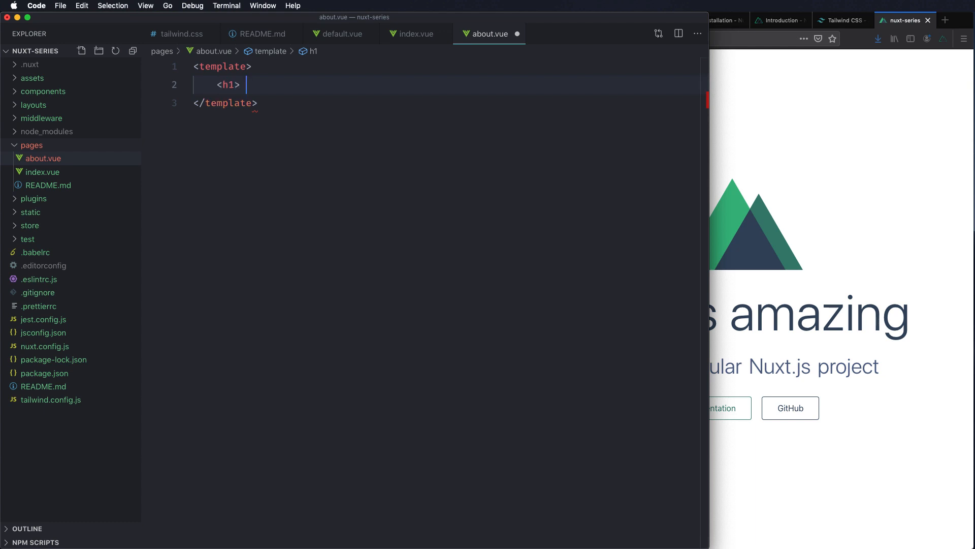
pyautogui.write('About page</h1>')
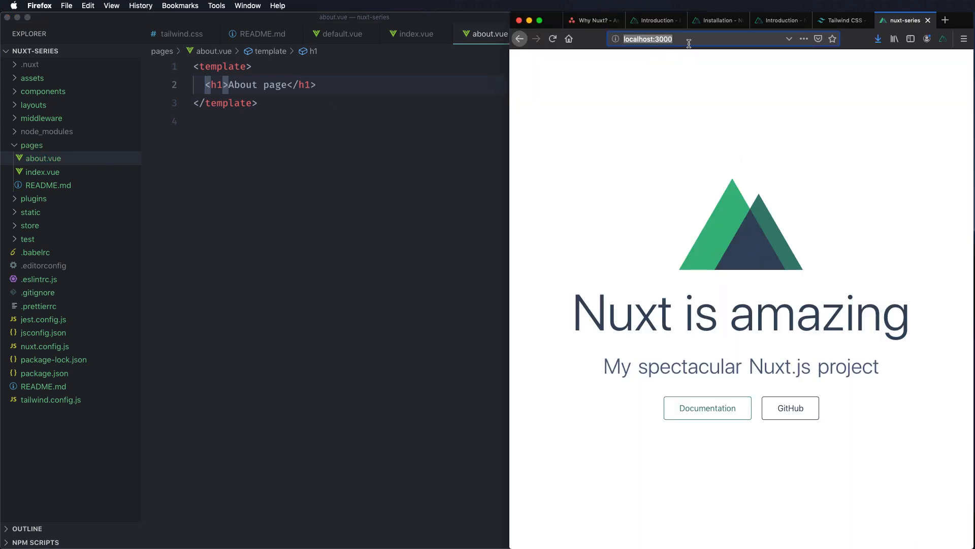
# Step: Visit localhost:3000/about in Firefox to see the About page heading
pyautogui.write('/about')
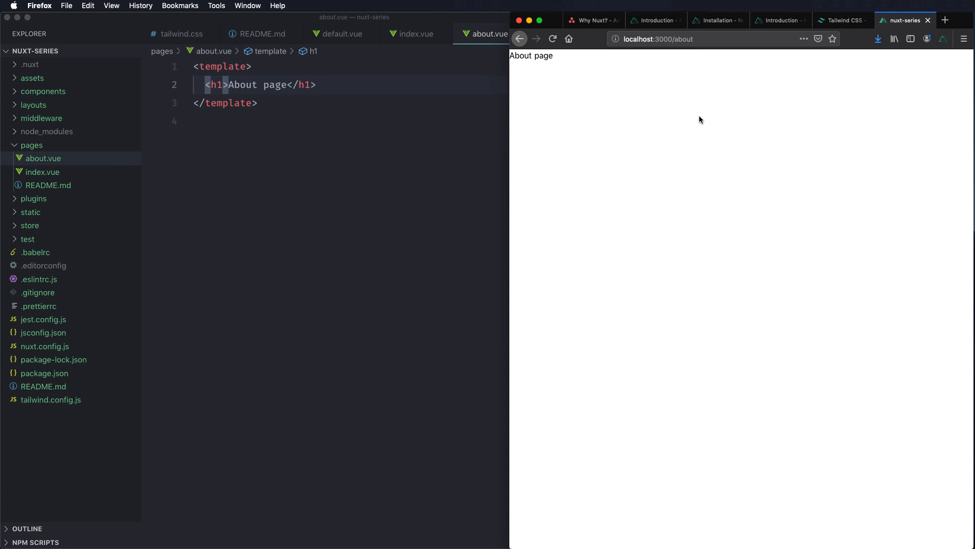
pyautogui.moveTo(201, 155)
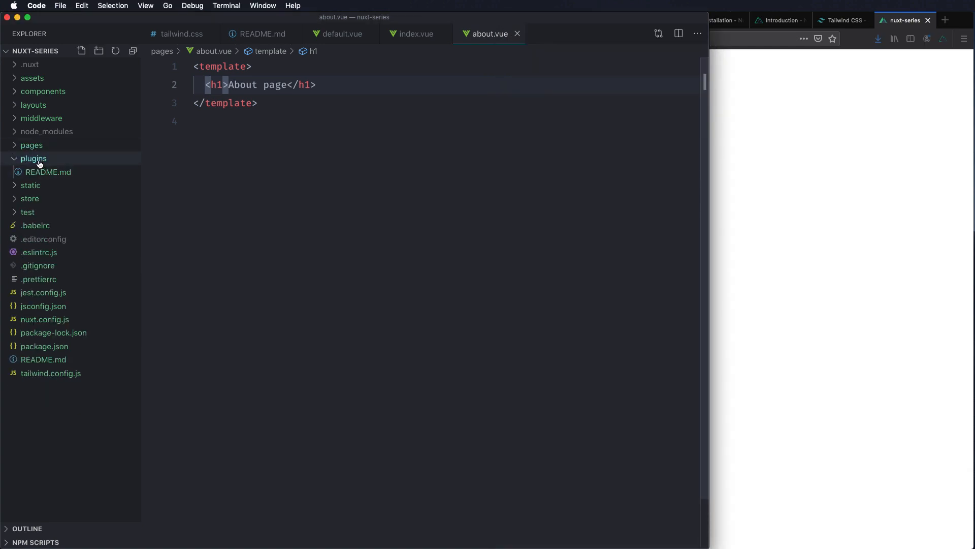
pyautogui.moveTo(34, 158)
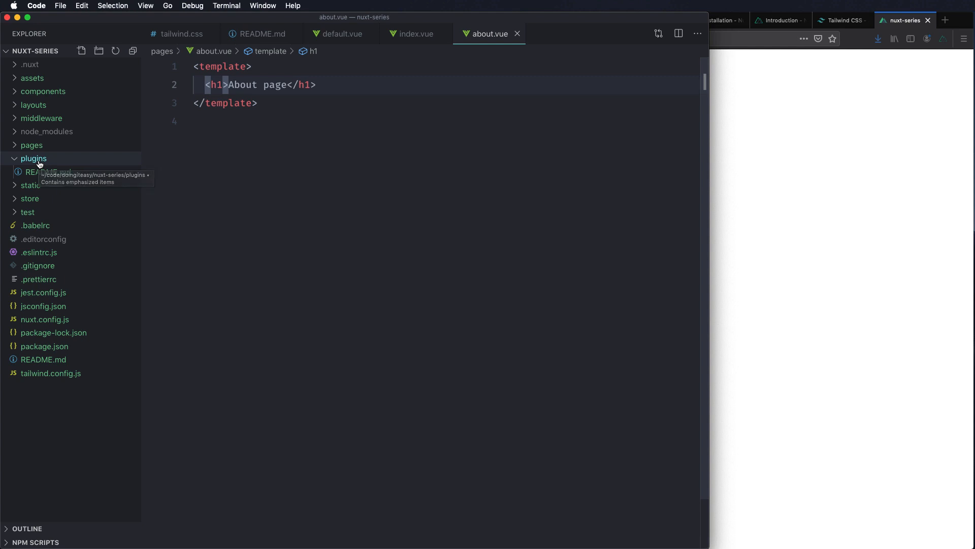
# Step: View static/README.md and highlight the /static/robots.txt to /robots.txt mapping example
pyautogui.click(30, 172)
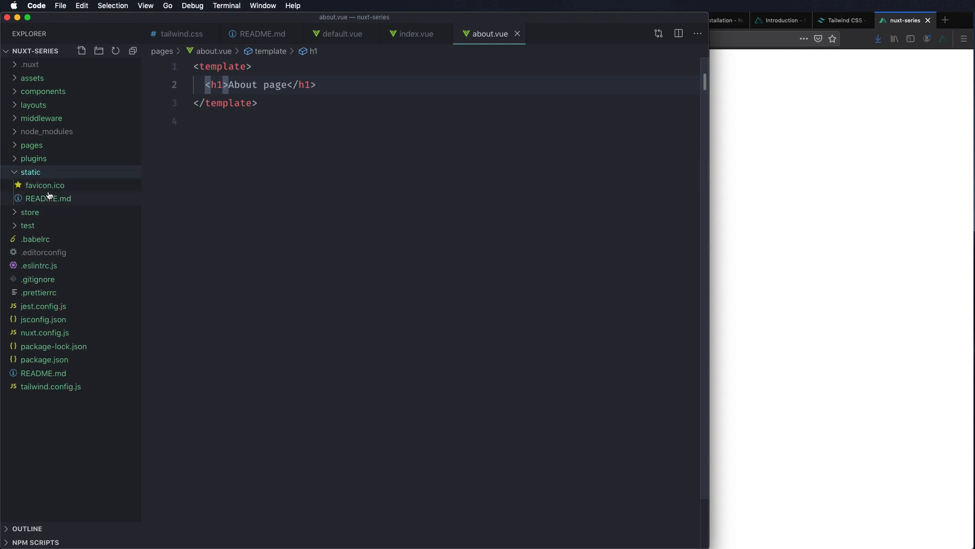
pyautogui.click(30, 172)
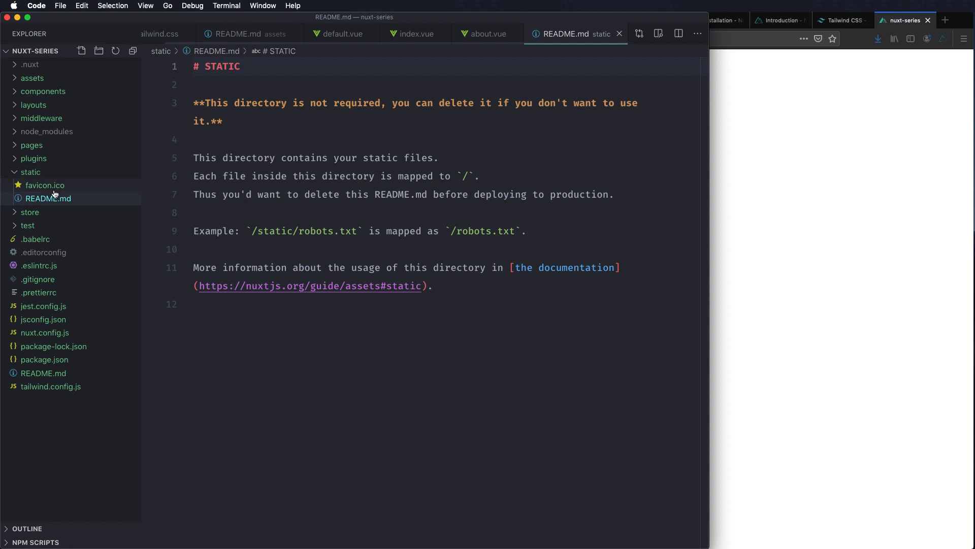
pyautogui.moveTo(106, 203)
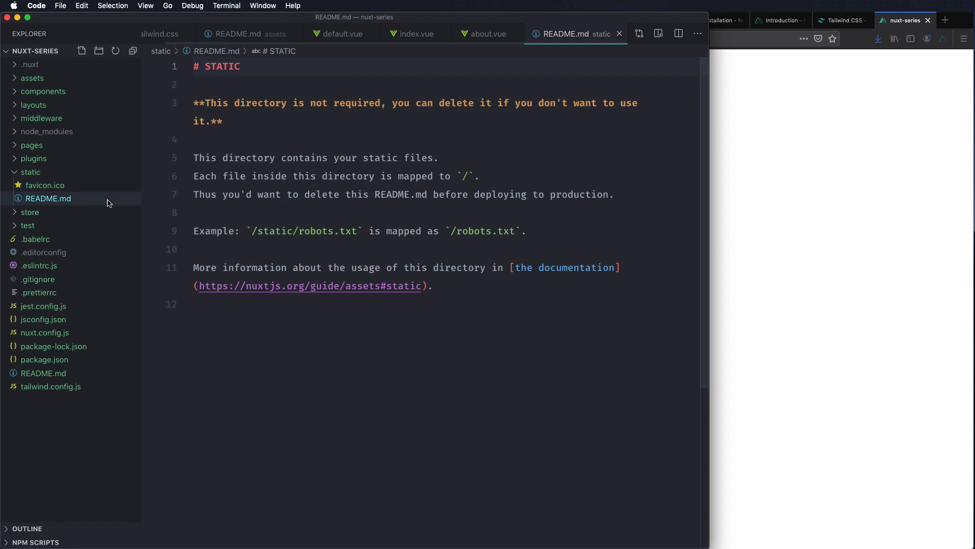
pyautogui.moveTo(424, 174)
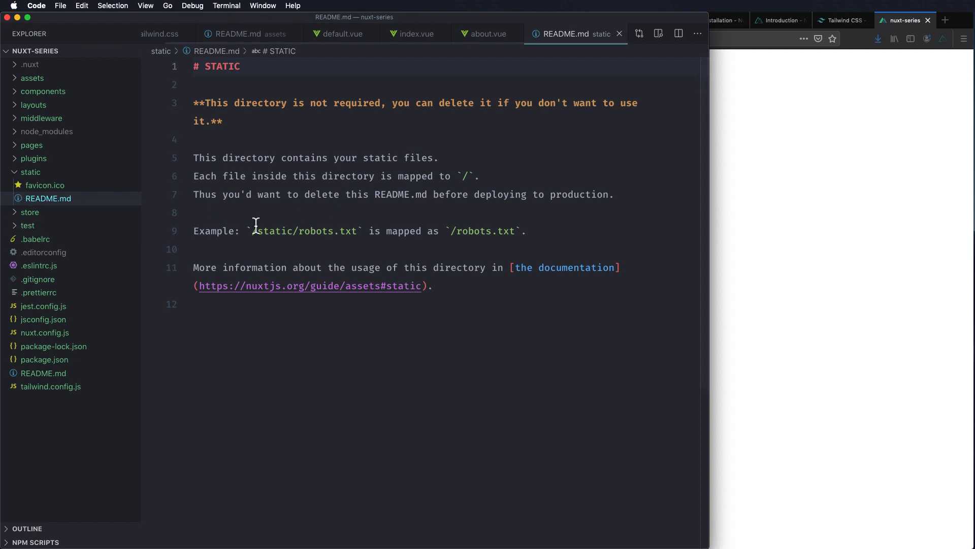
pyautogui.moveTo(253, 231); pyautogui.dragTo(351, 230)
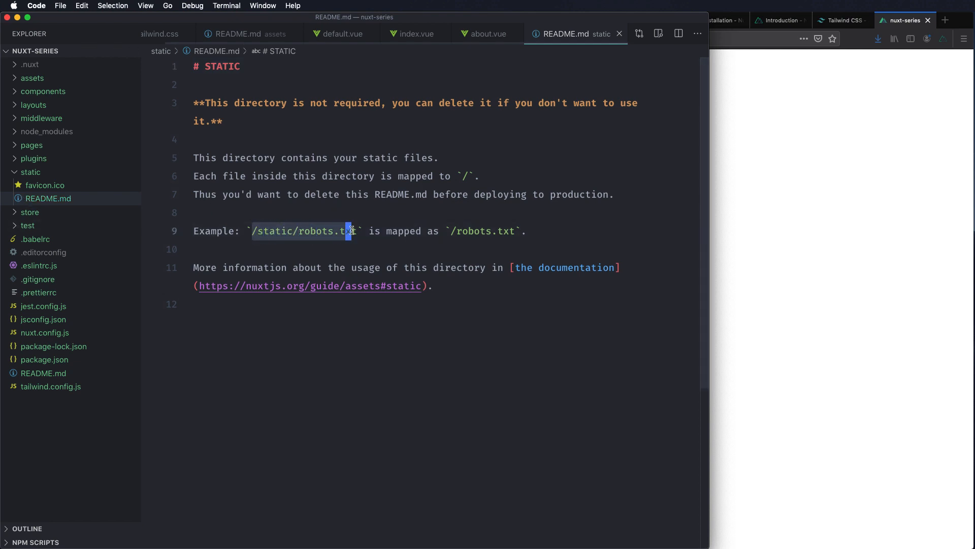
pyautogui.doubleClick(274, 230)
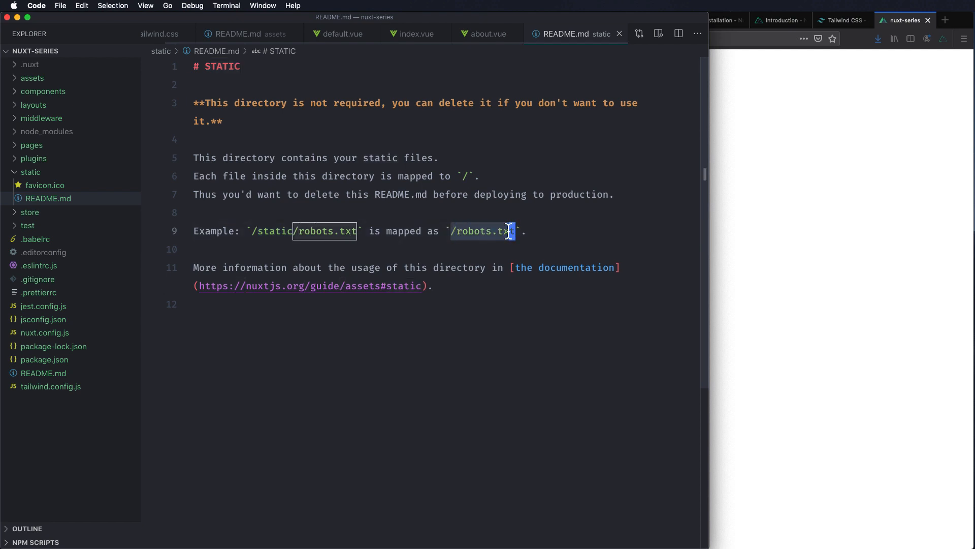
# Step: Collapse the static folder and briefly peek into the store folder in the Explorer
pyautogui.click(30, 172)
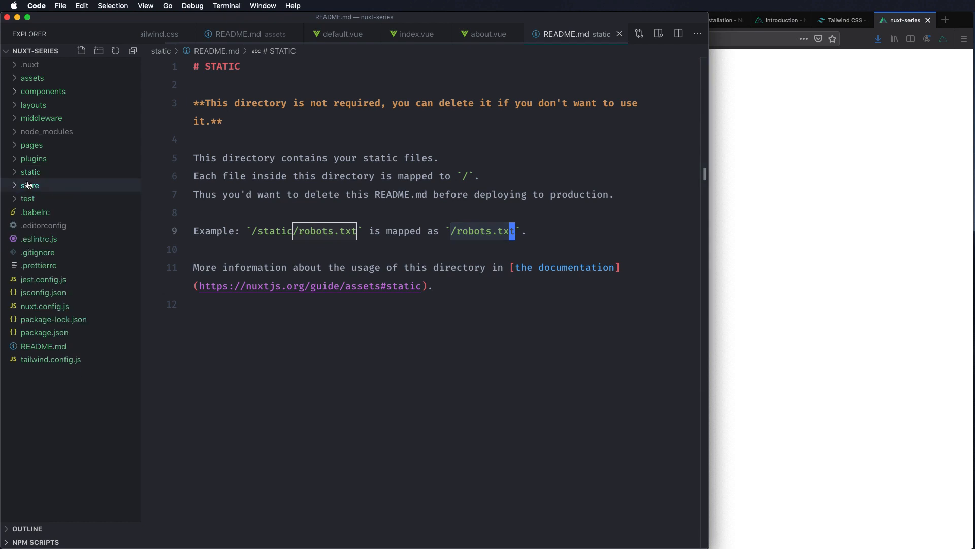
pyautogui.click(29, 185)
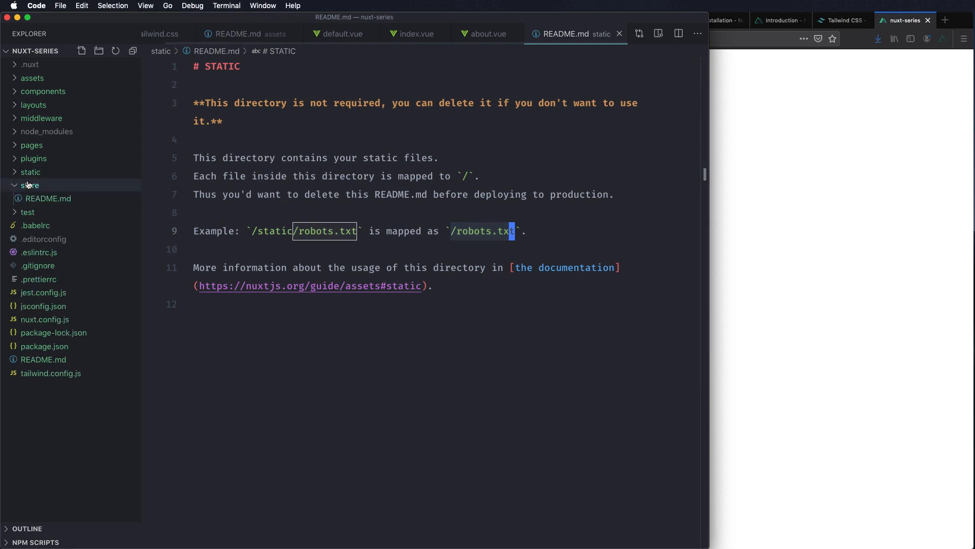
pyautogui.click(30, 185)
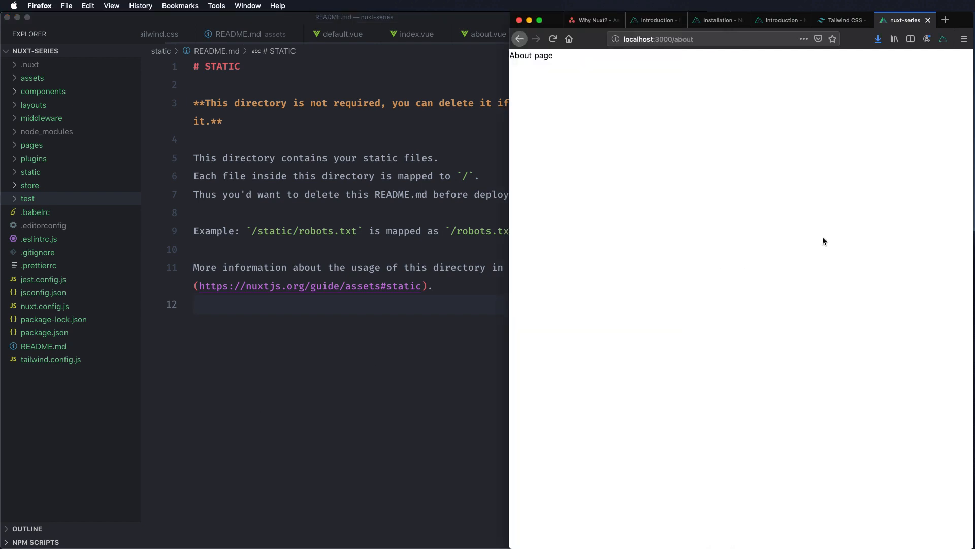
# Step: Navigate back from /about to the localhost:3000 'Nuxt is amazing' homepage
pyautogui.click(519, 38)
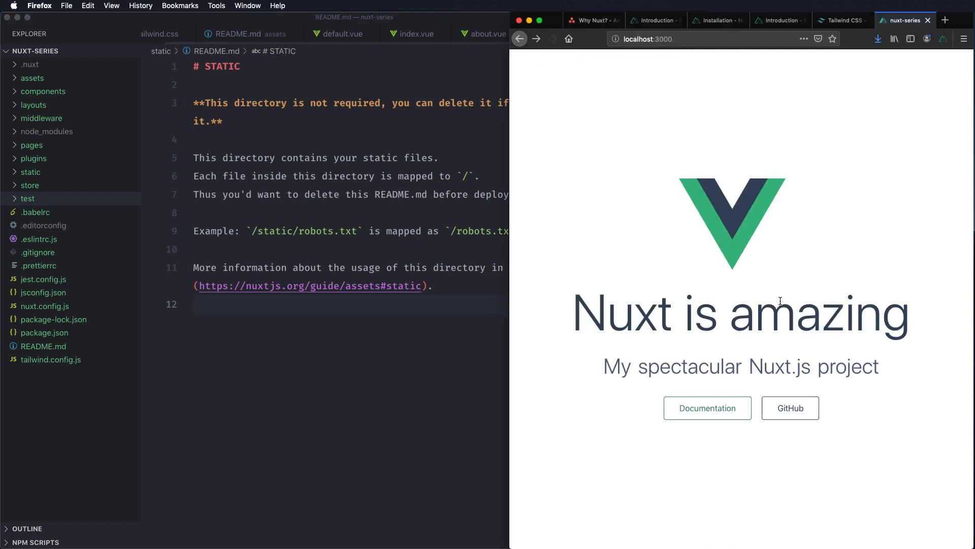
pyautogui.click(553, 38)
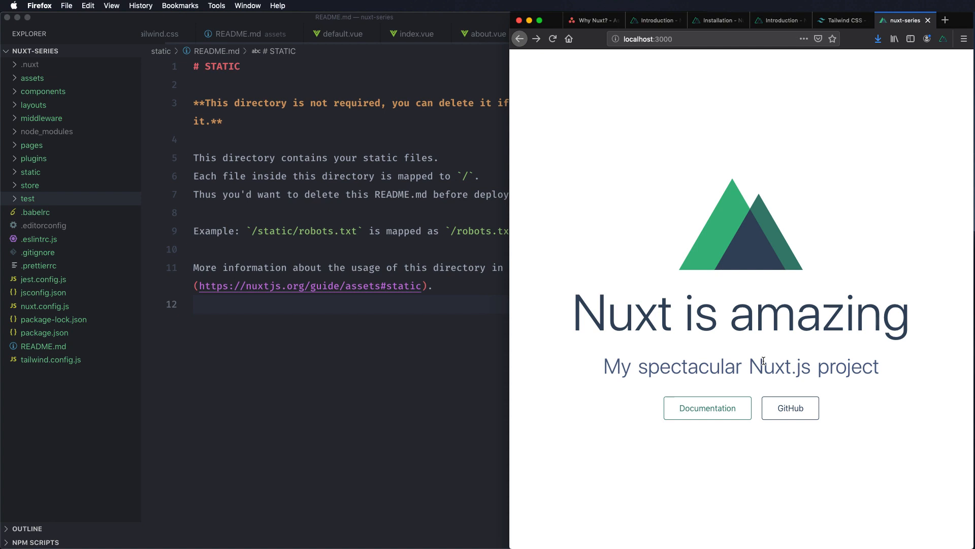
pyautogui.moveTo(763, 360)
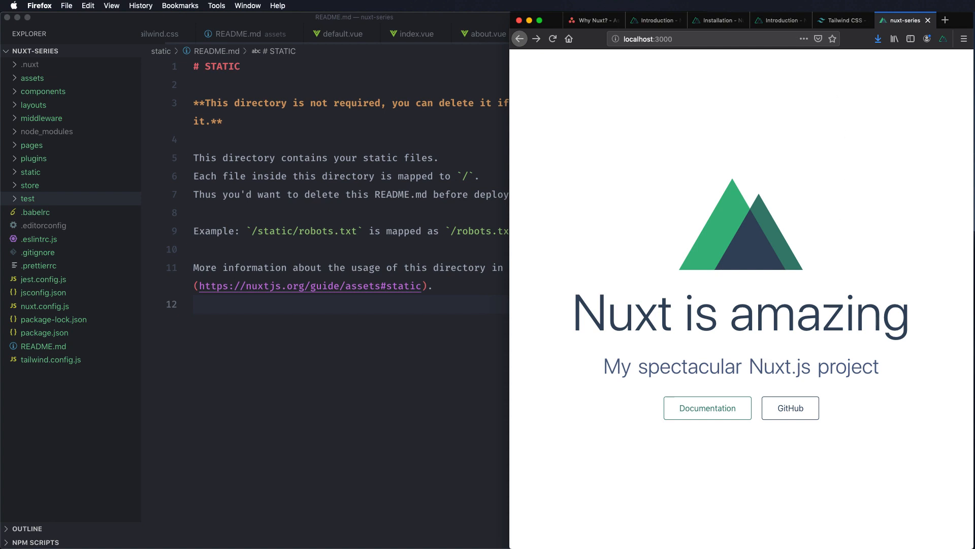